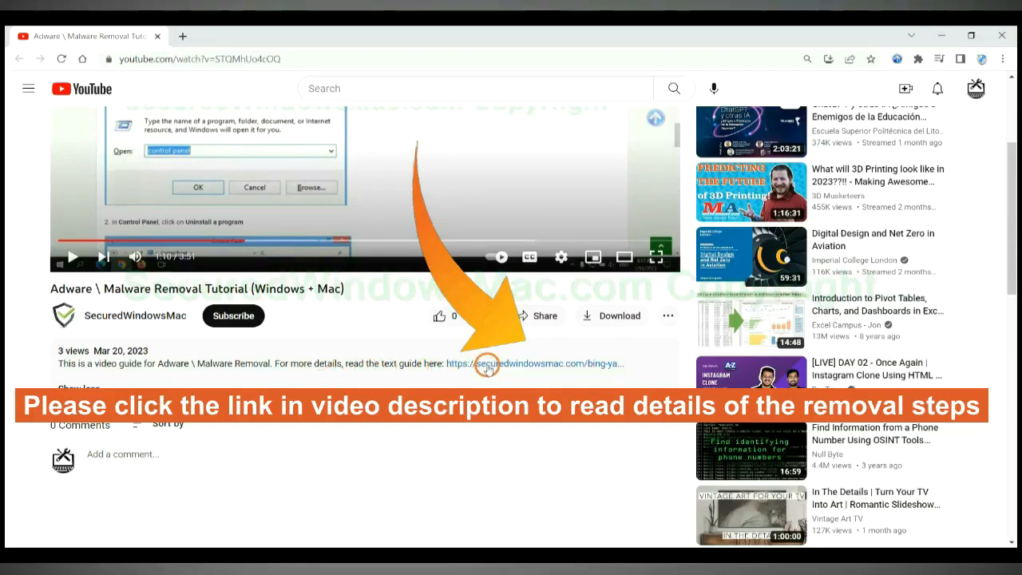
Step: Follow the guide link in the video description and reach its Instant Automatic Removal section
click(533, 364)
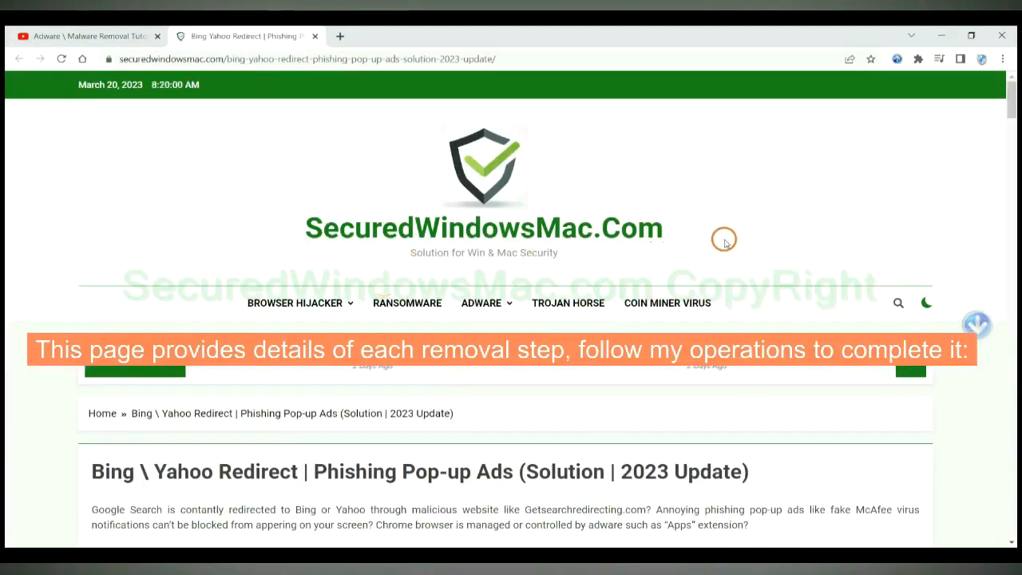
scroll(down, 3)
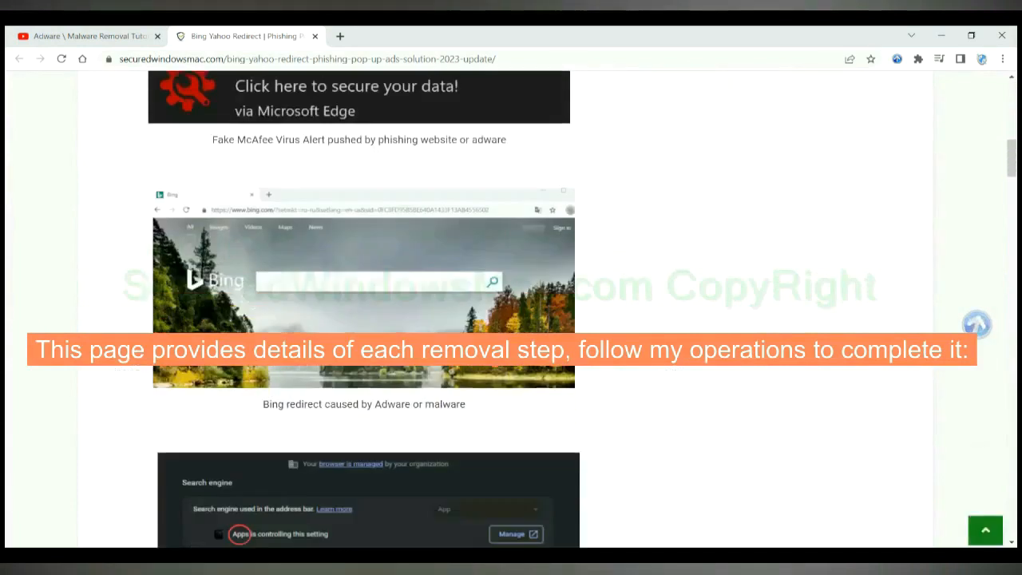
scroll(down, 3)
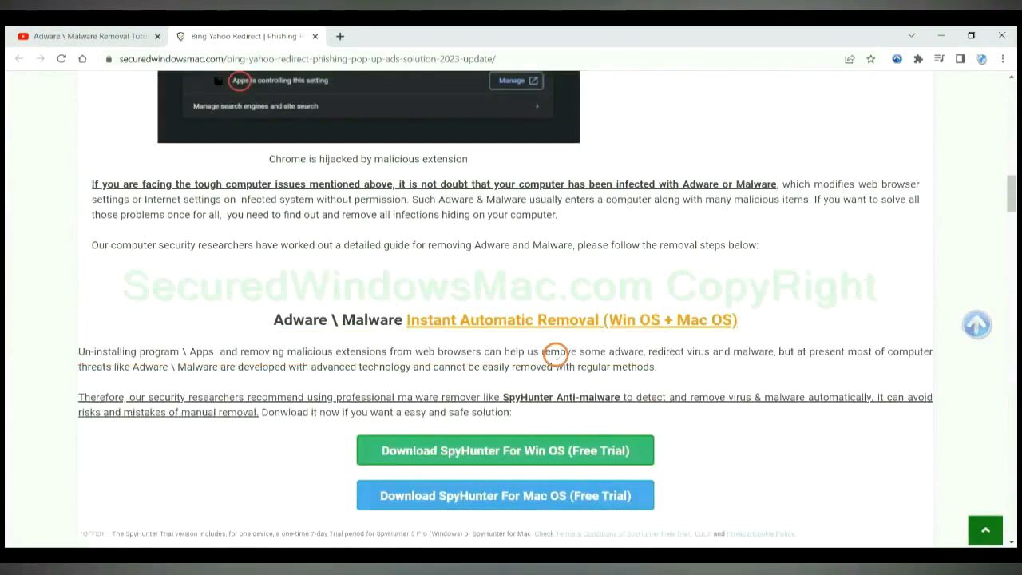
scroll(down, 3)
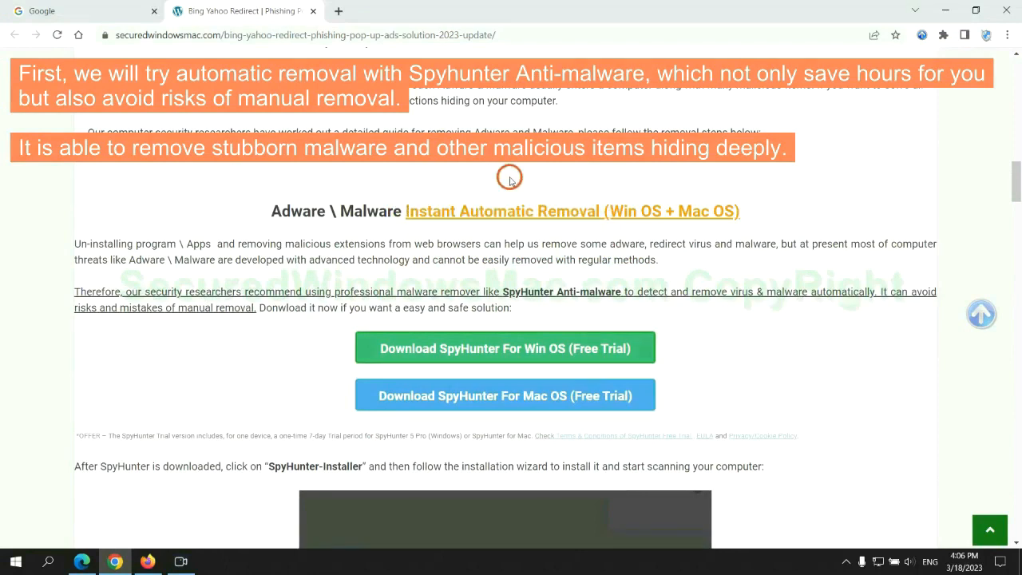
mouse_move(511, 242)
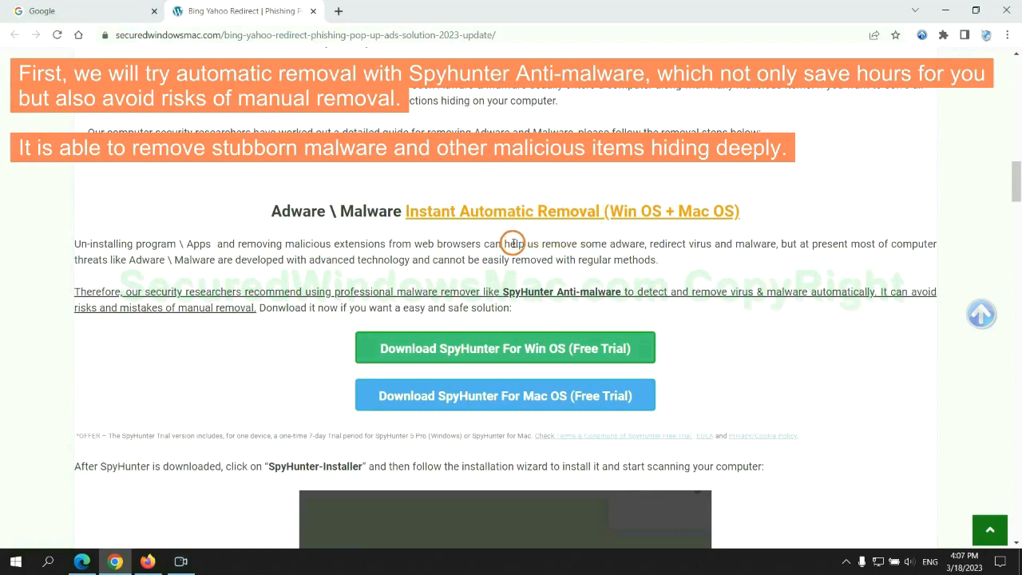
mouse_move(441, 248)
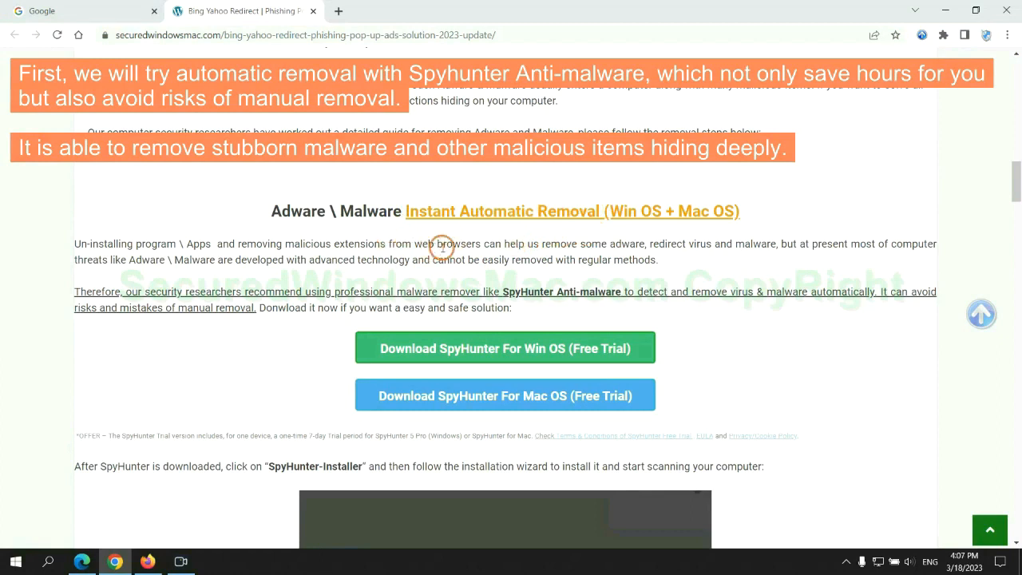
mouse_move(867, 274)
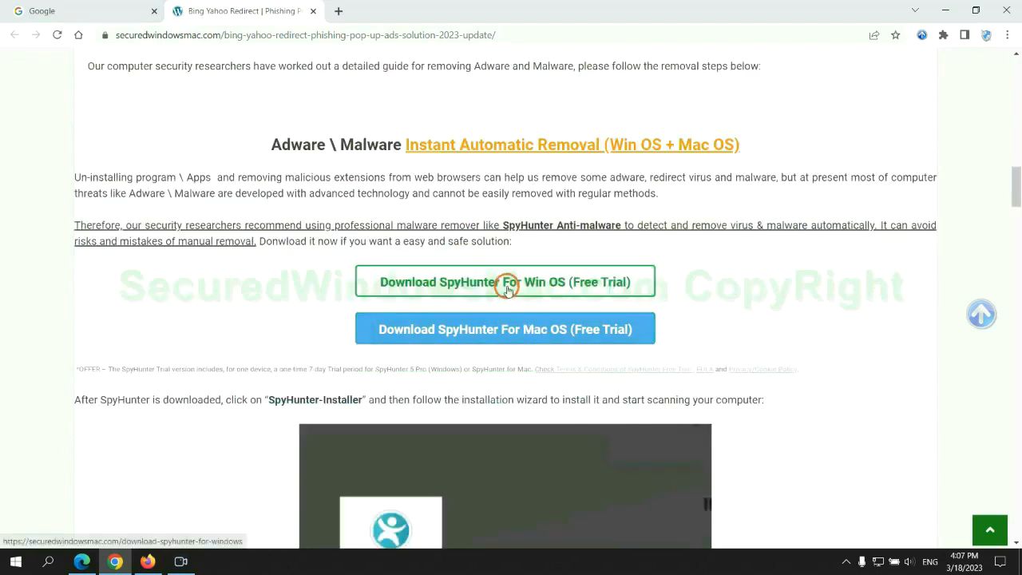
mouse_move(517, 322)
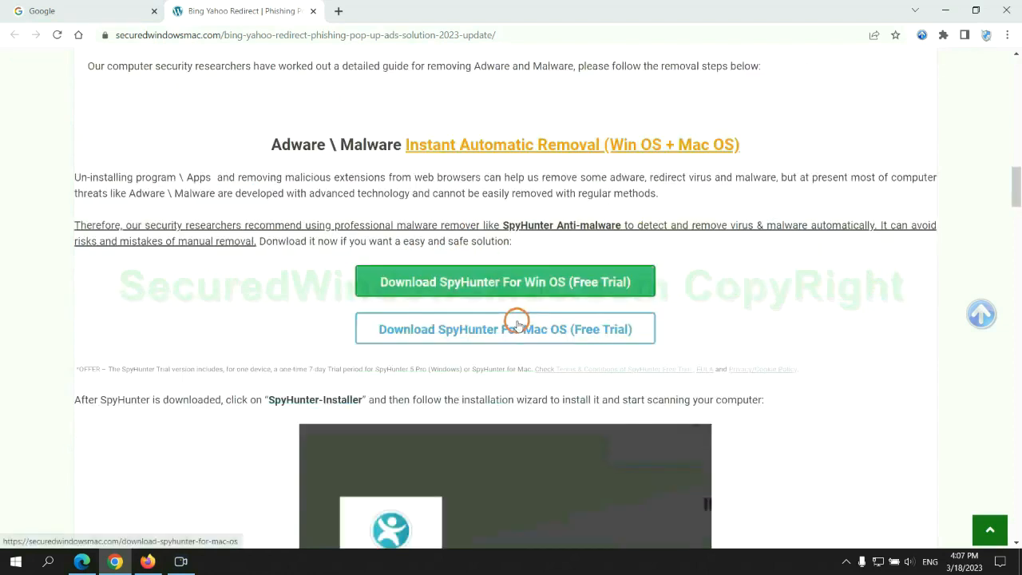
Step: Download the SpyHunter For Win OS (Free Trial) installer from the guide
scroll(down, 3)
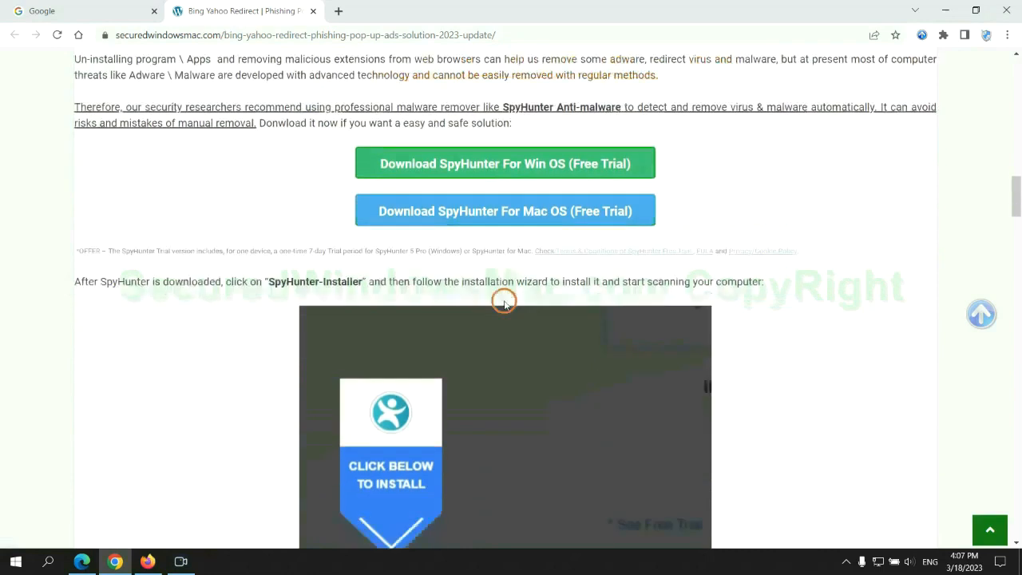
click(505, 163)
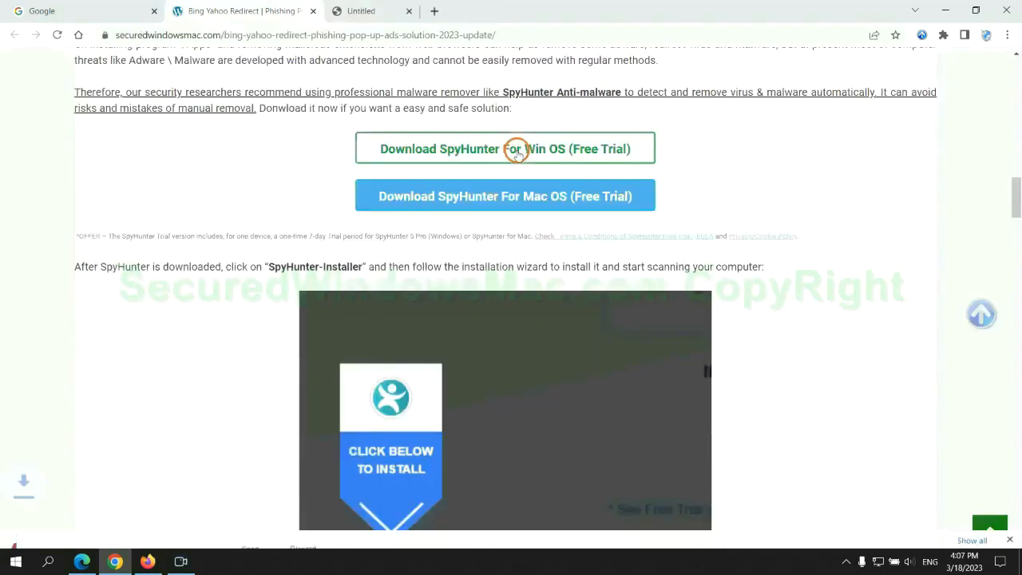
click(505, 149)
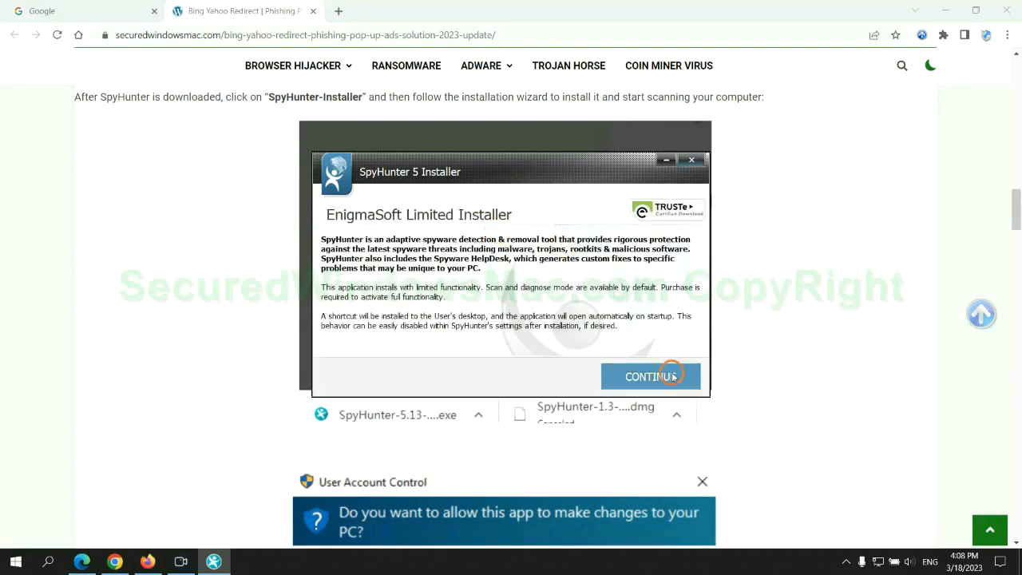
Step: Accept the EULA and Privacy Policy, install SpyHunter 5 and start scanning for threats
click(650, 376)
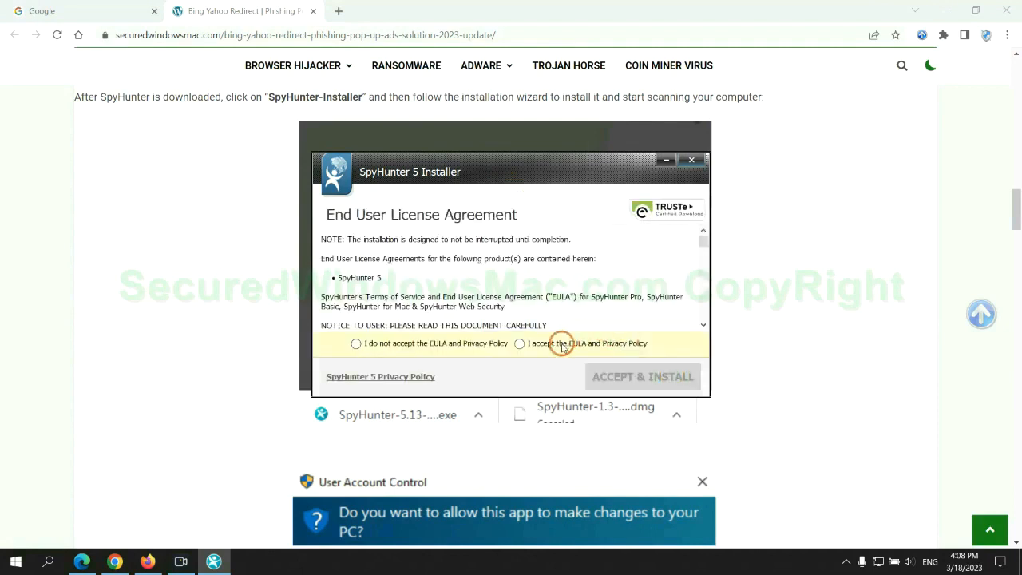
click(642, 377)
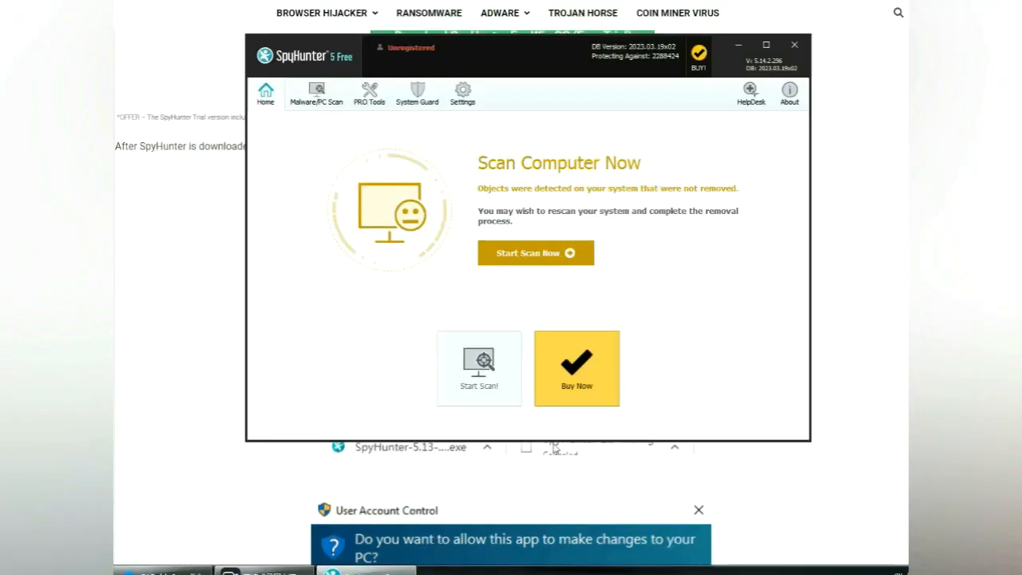
mouse_move(720, 301)
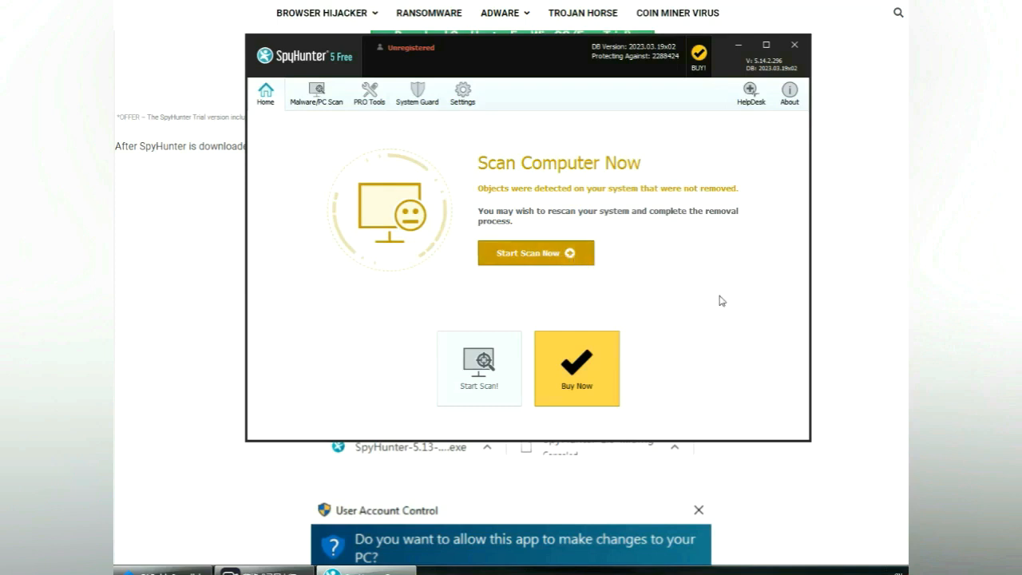
click(536, 252)
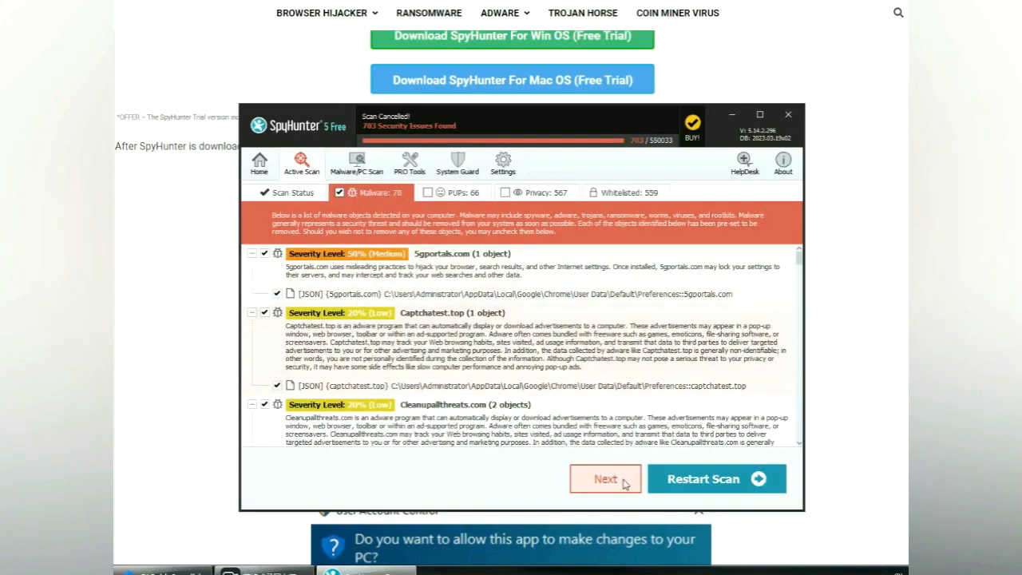
Step: Proceed from the scan results and choose the FREE Trial (7 Days) registration
click(603, 479)
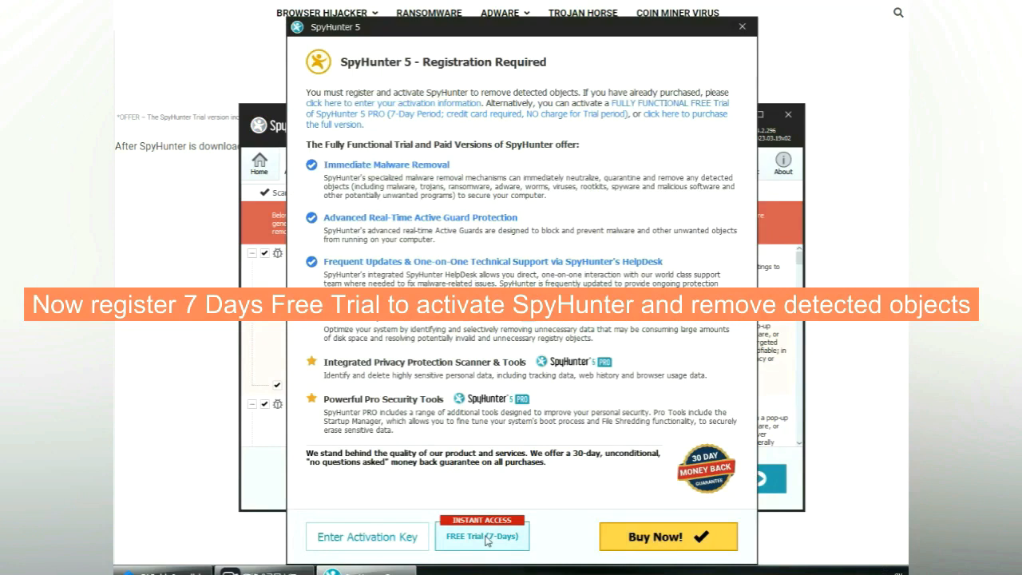
click(483, 537)
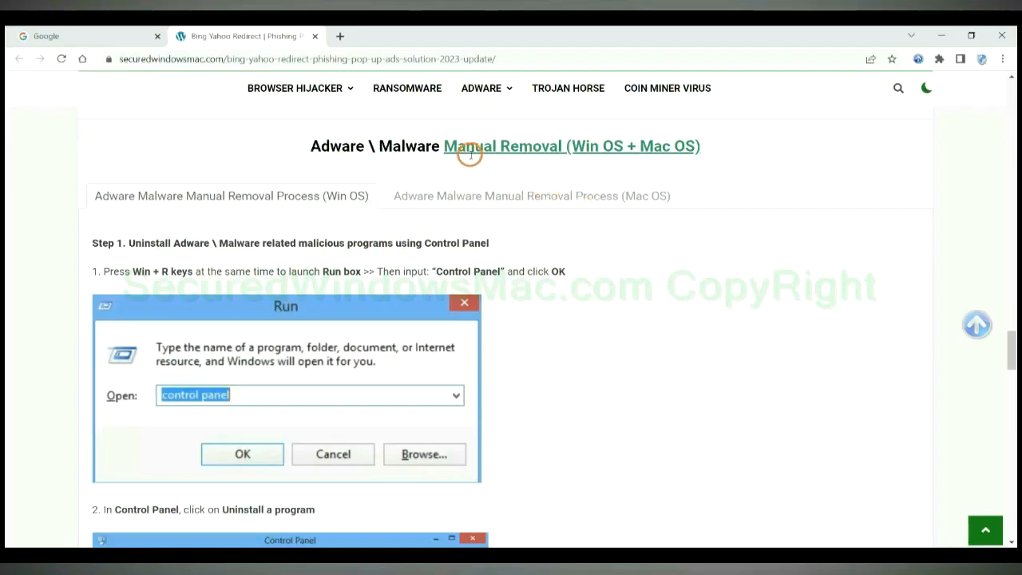
mouse_move(511, 158)
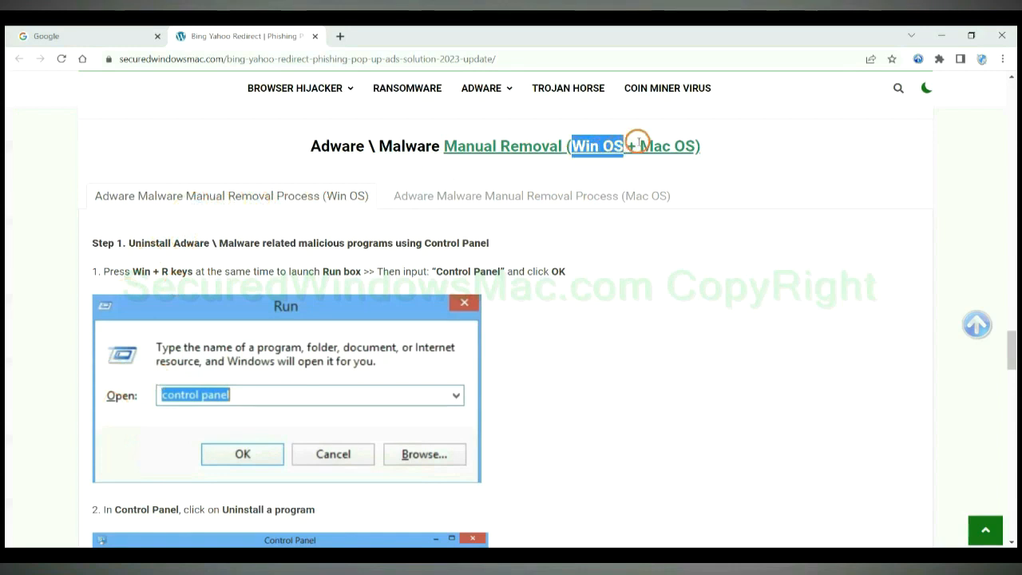
Step: Go to the guide's Manual Removal (Win OS + Mac OS) section
click(530, 195)
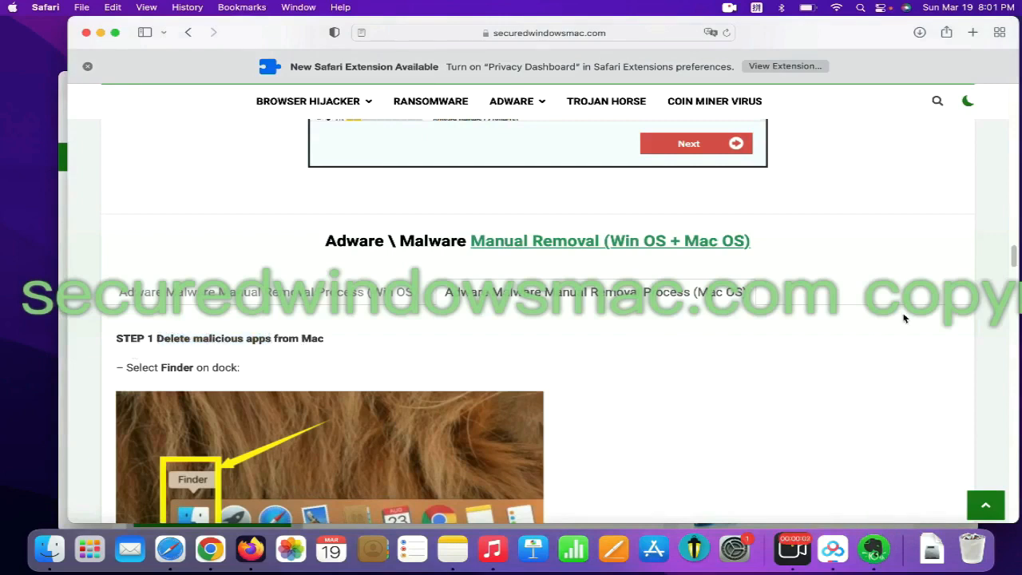
Step: Show the Applications folder in Finder and bring up Move to Trash for the BeeCut app
scroll(down, 3)
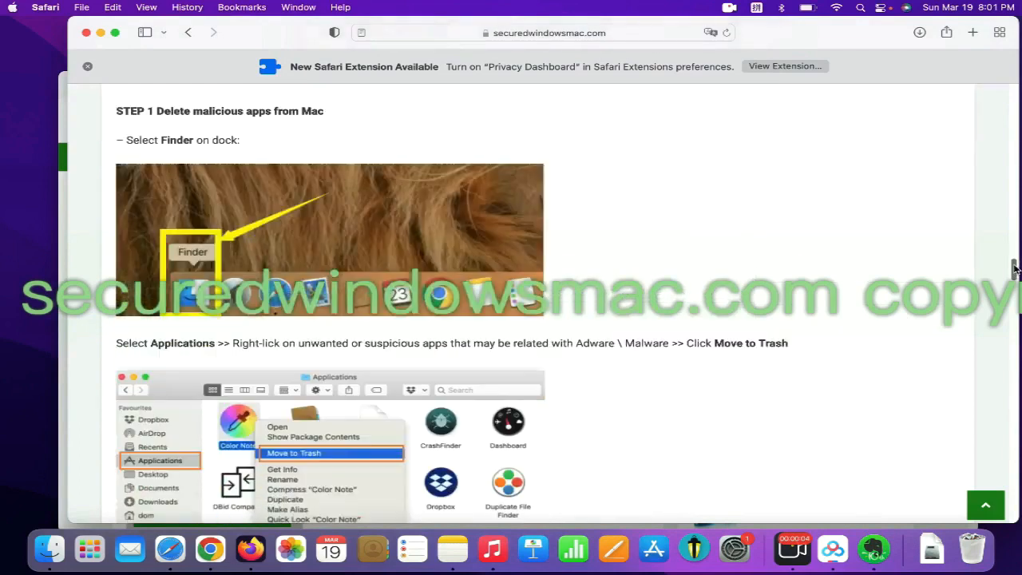
click(48, 550)
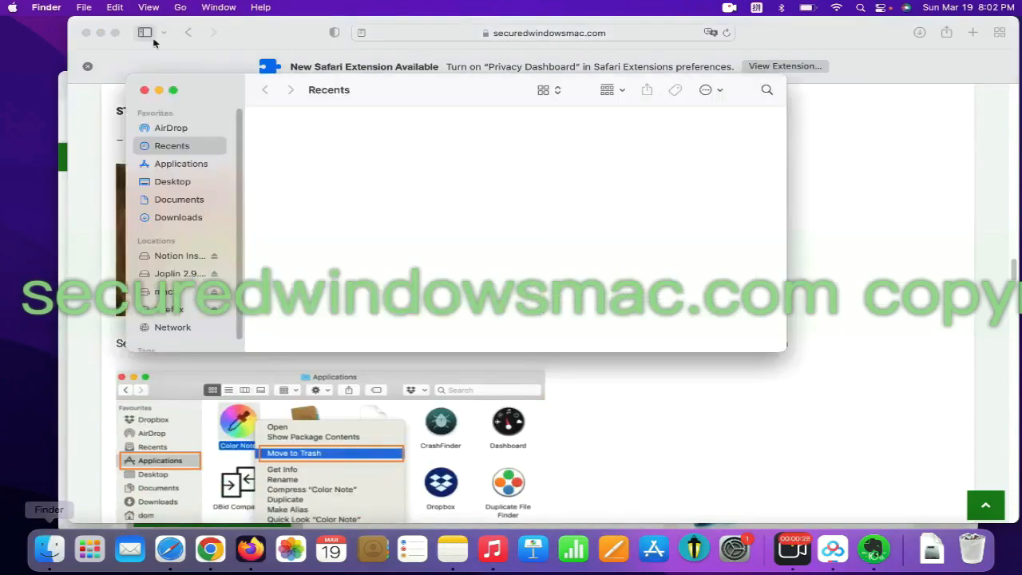
click(180, 162)
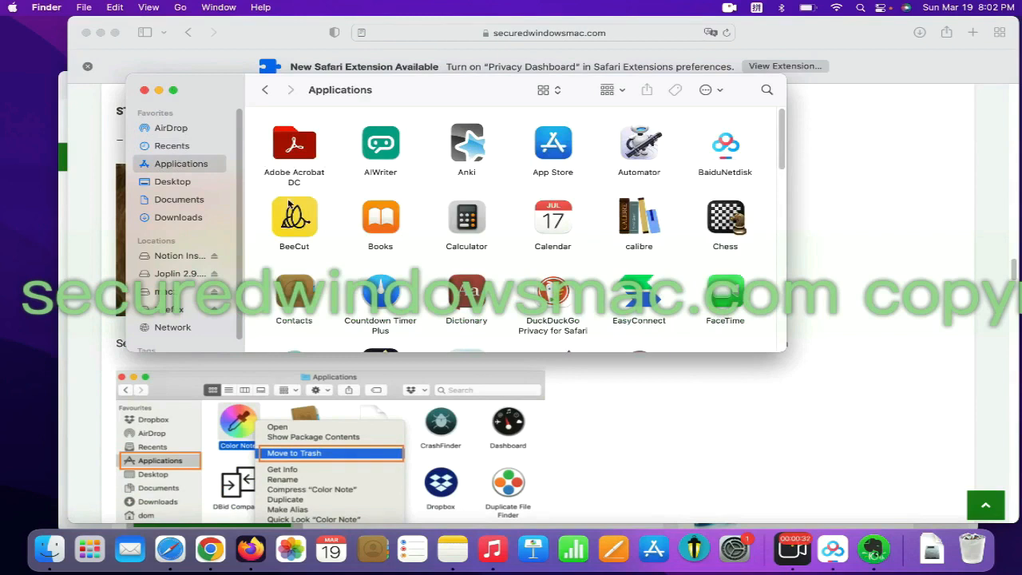
right_click(293, 216)
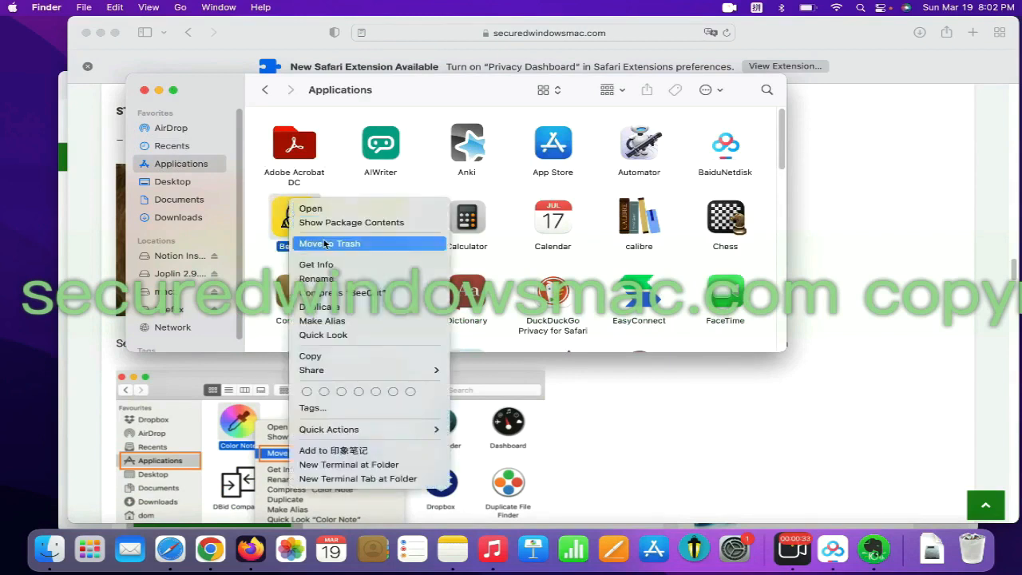
mouse_move(833, 198)
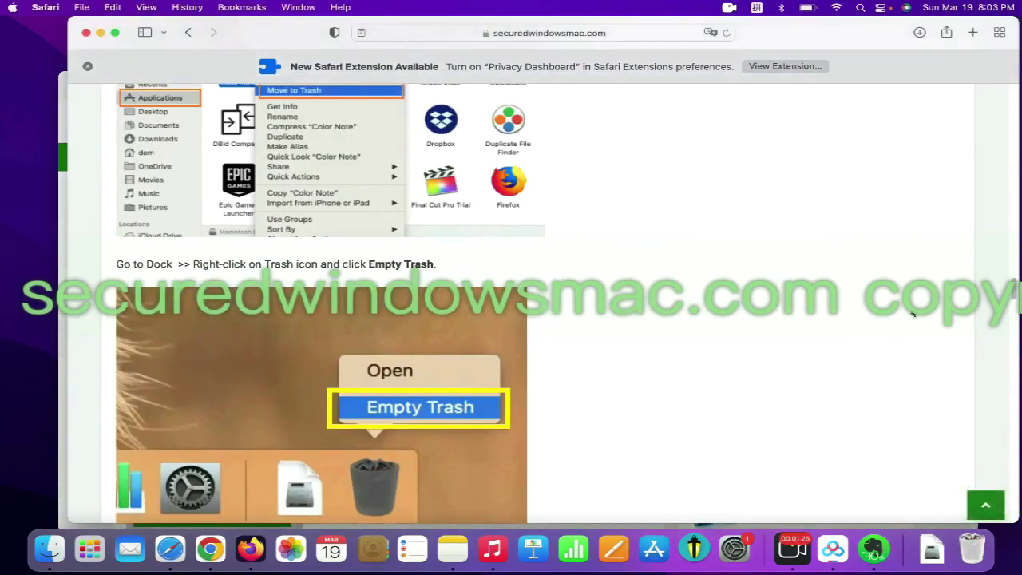
Step: Uninstall the DuckDuckGo Privacy Dashboard extension from Safari's Extensions preferences
scroll(down, 3)
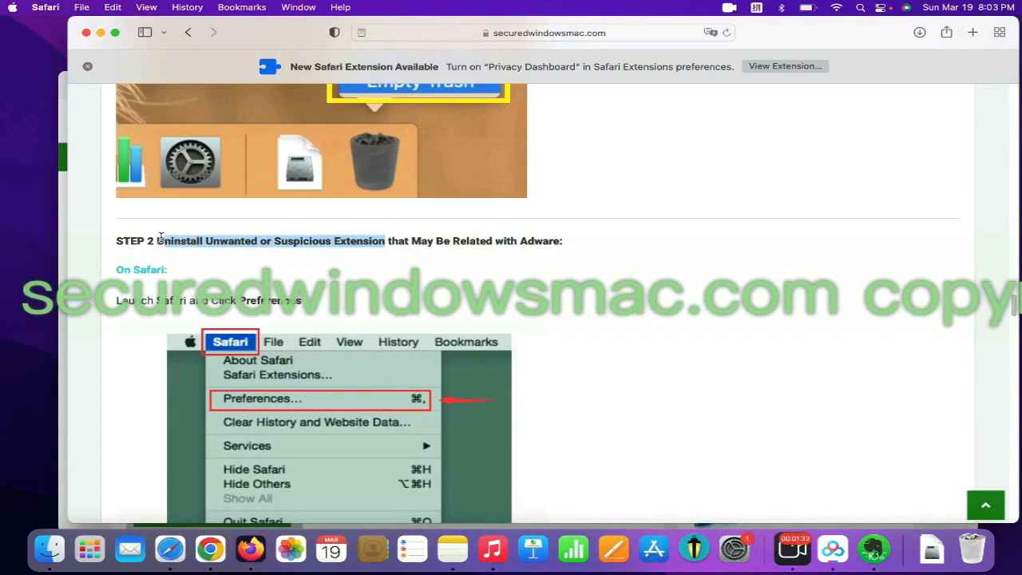
click(45, 7)
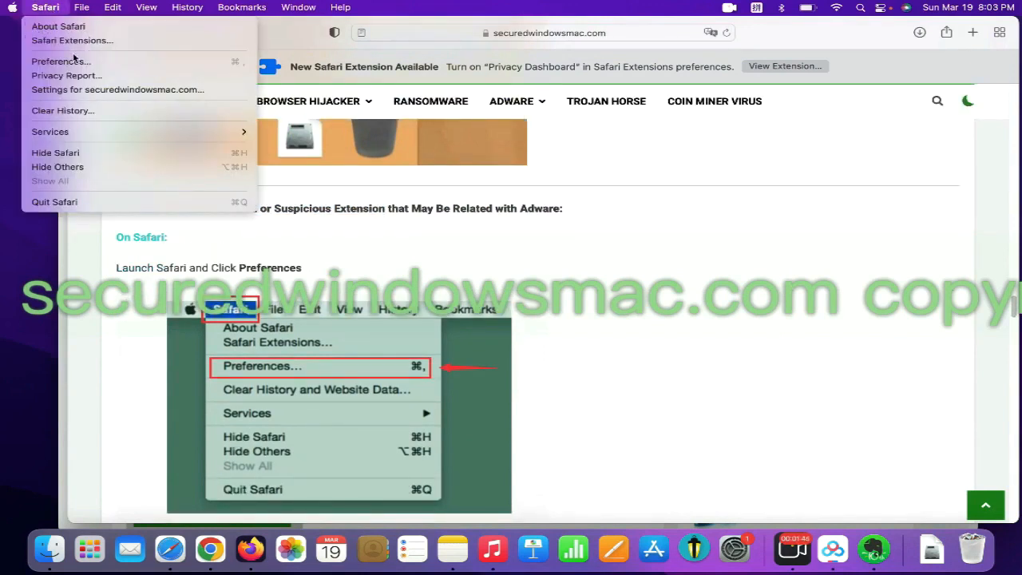
mouse_move(61, 60)
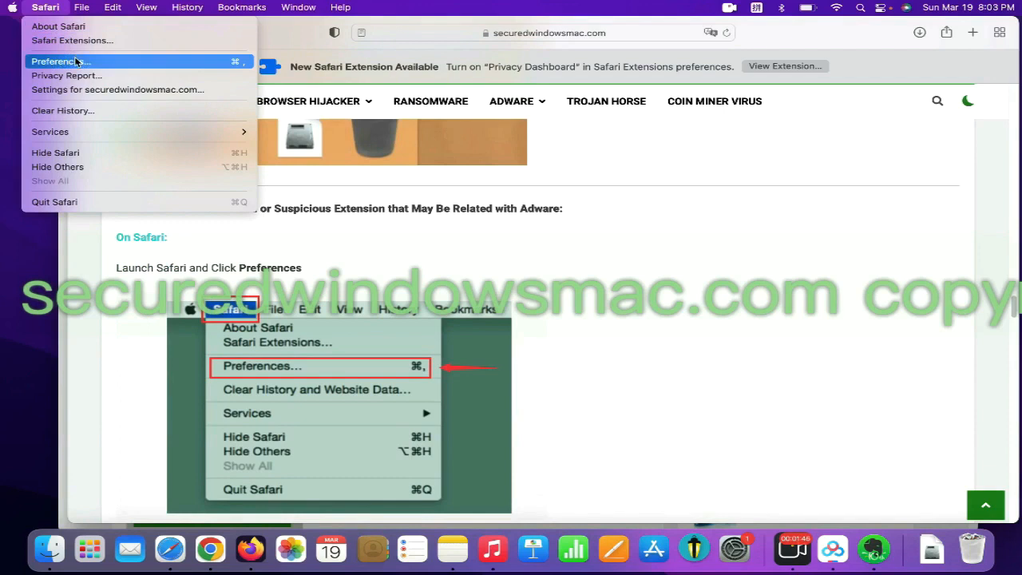
click(55, 61)
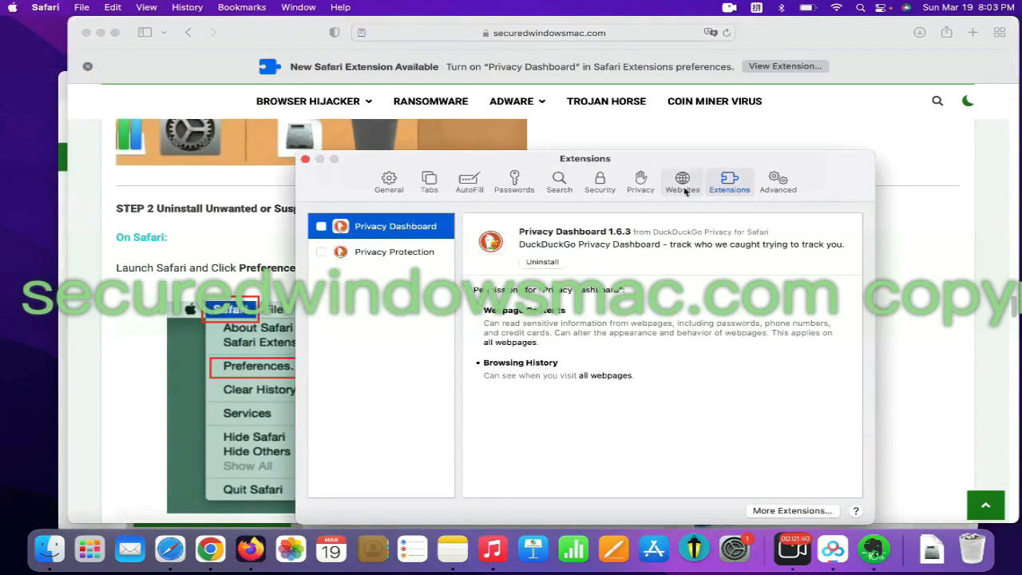
mouse_move(530, 254)
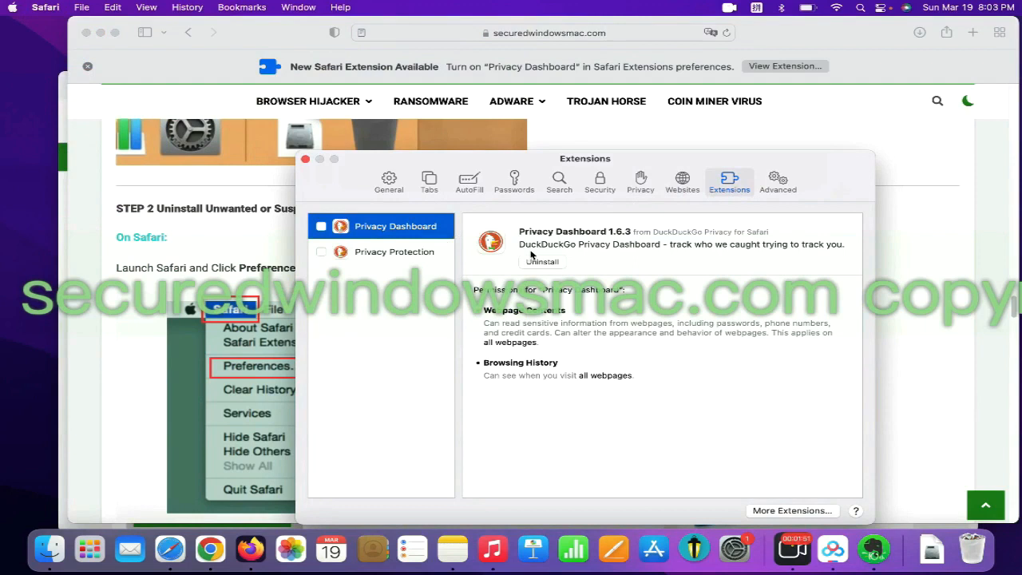
click(211, 549)
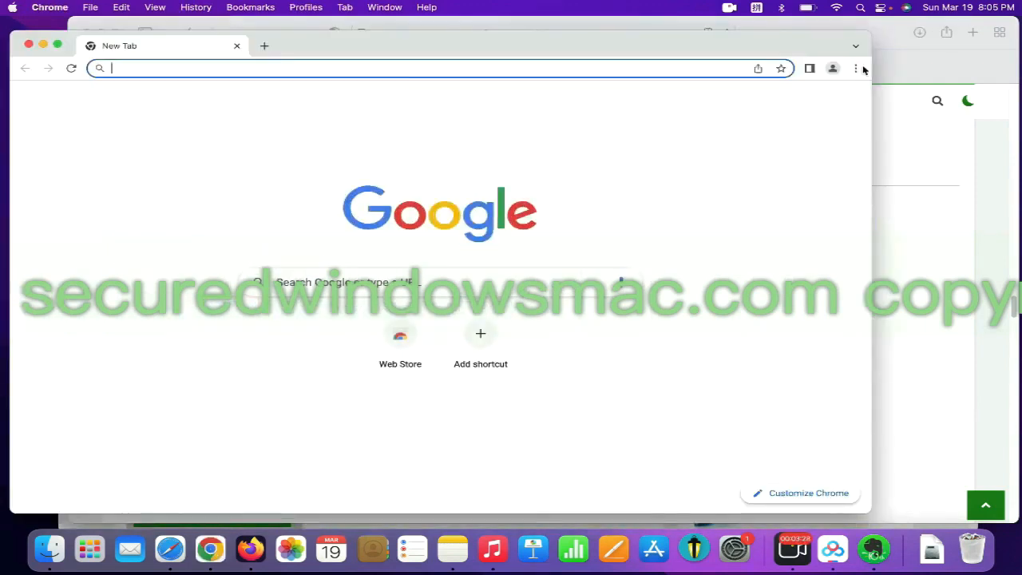
Step: Show Chrome's installed extensions via More Tools, then Firefox's Manage extensions page
click(856, 67)
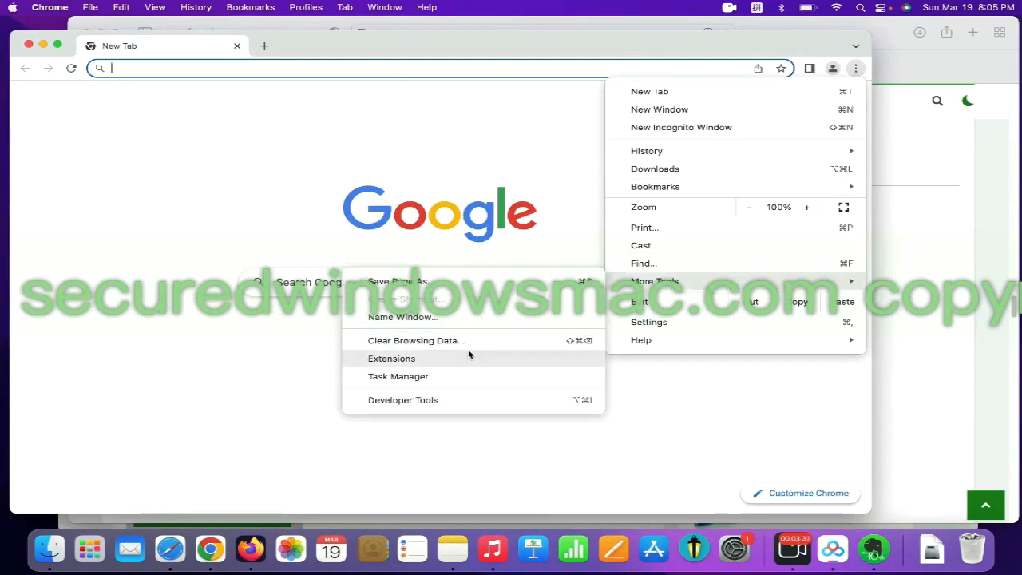
click(391, 357)
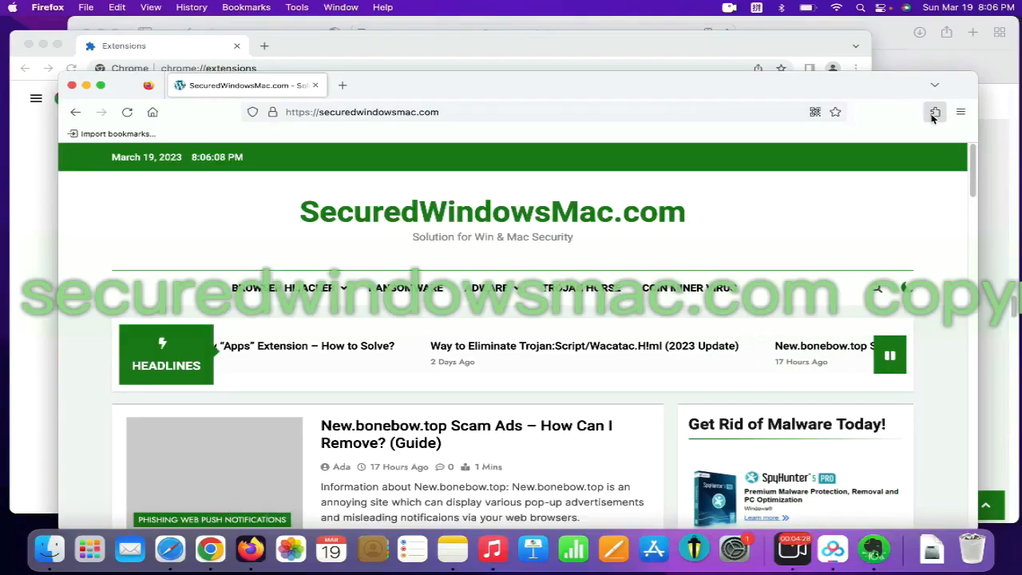
click(934, 112)
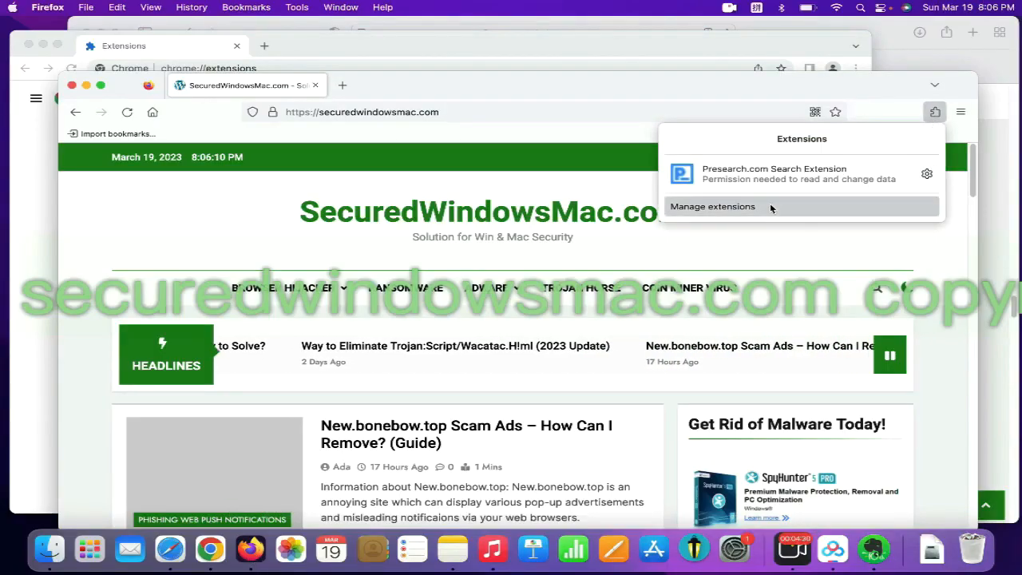
click(712, 206)
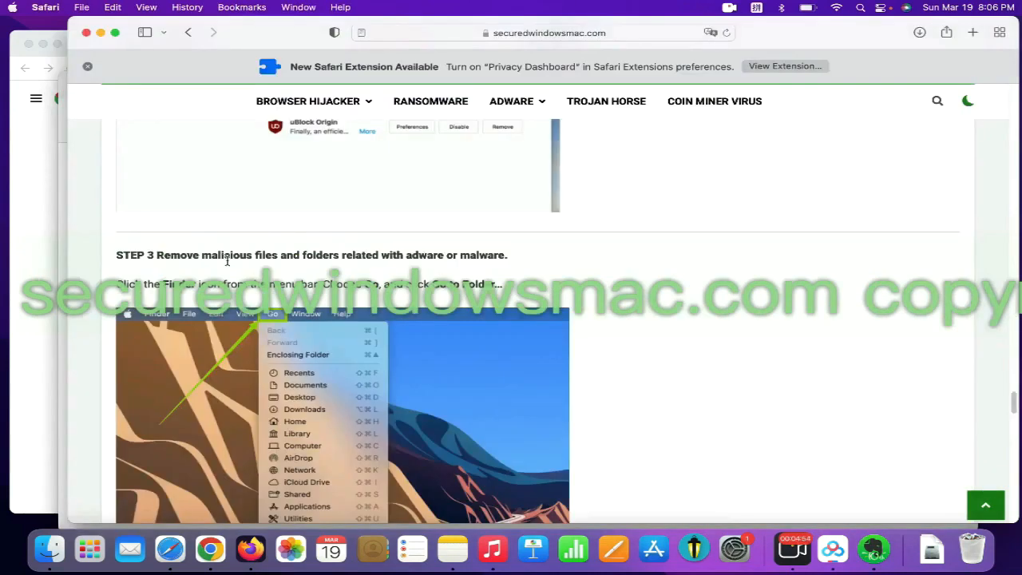
Step: Reach the guide's malicious files step and bring up Finder's Go to Folder prompt for /Library/LaunchAgents
double_click(240, 256)
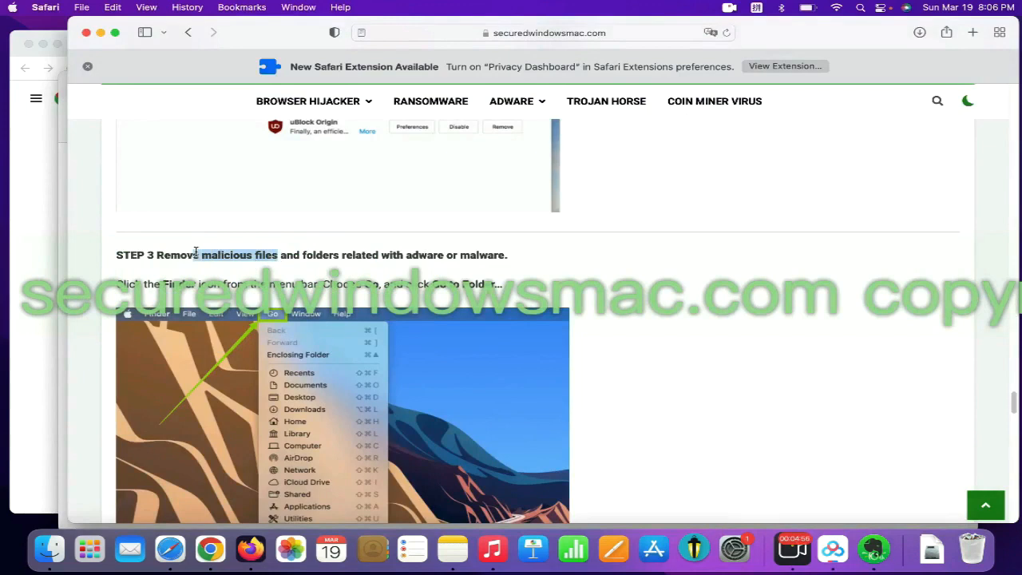
scroll(down, 3)
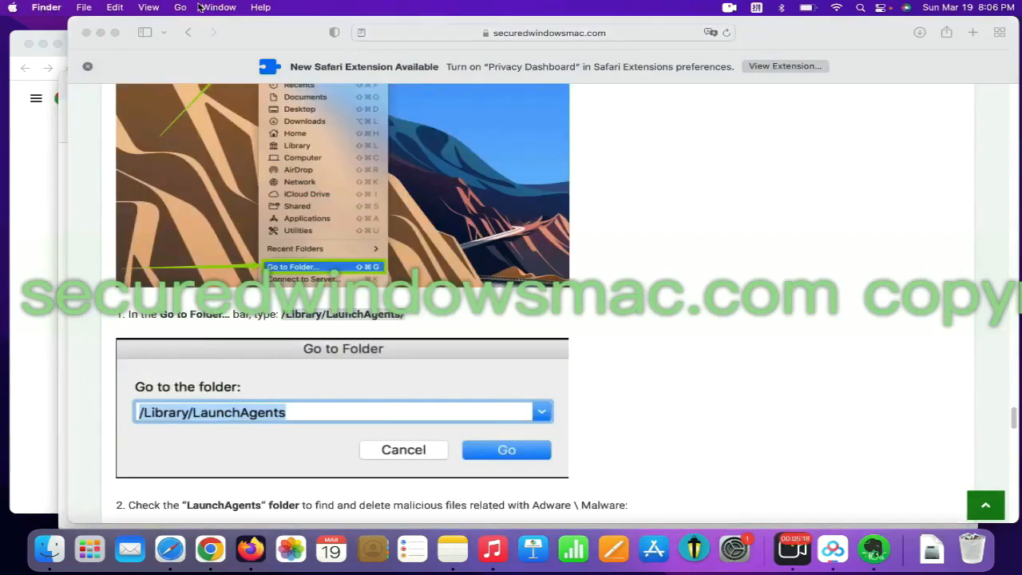
click(178, 6)
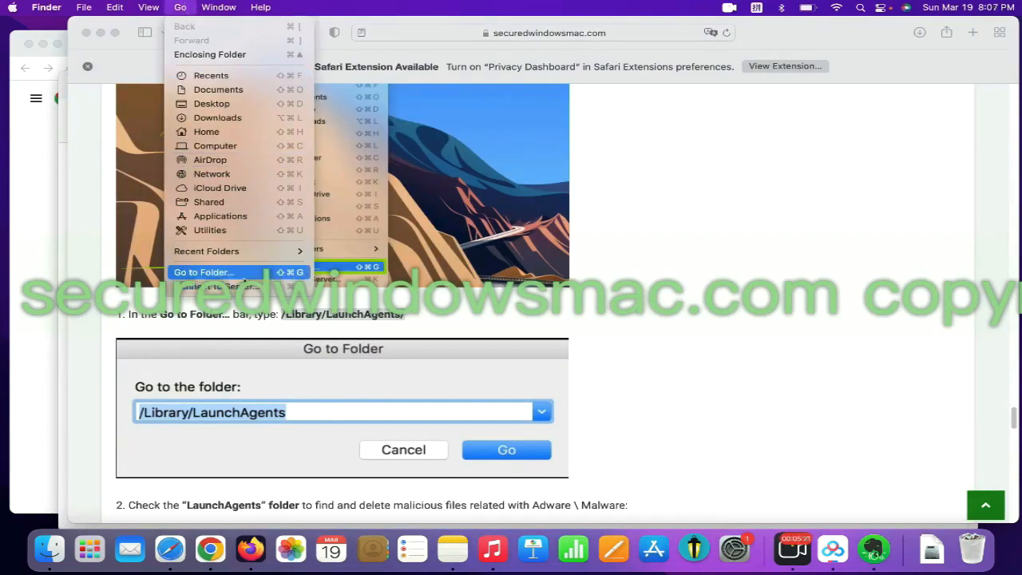
click(202, 271)
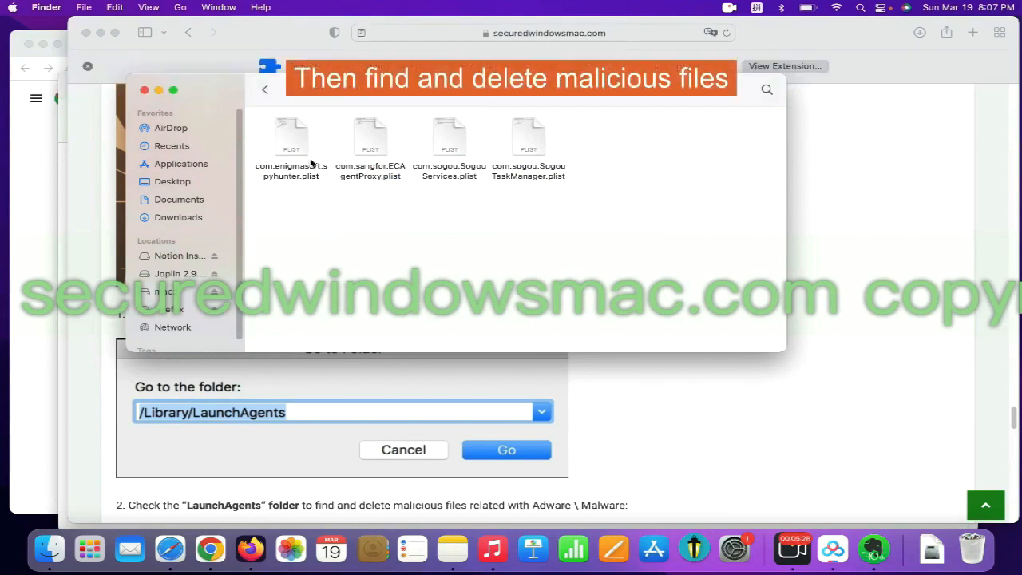
Step: Move the spyhunter plist file in LaunchAgents to the Trash
right_click(290, 147)
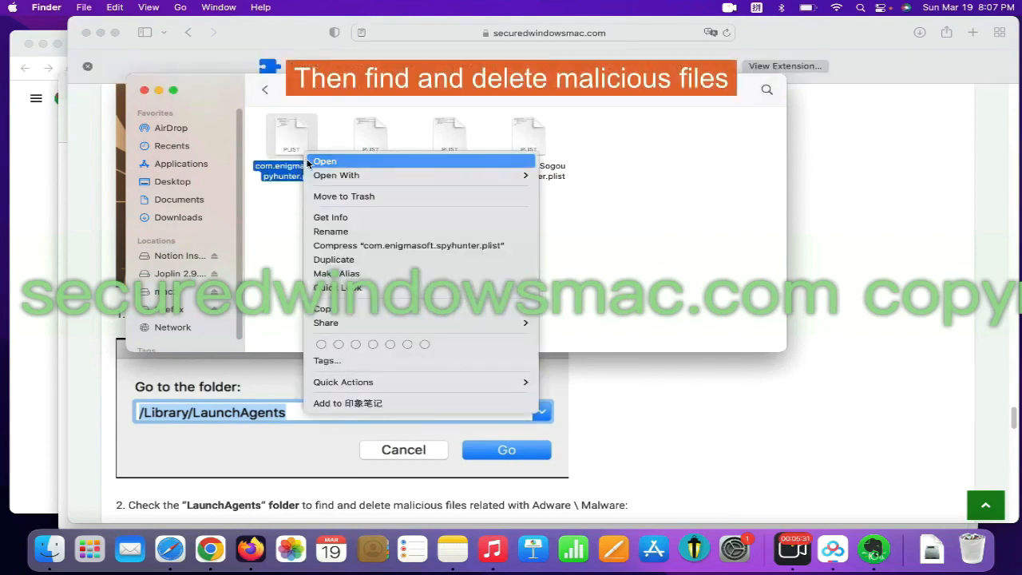
mouse_move(344, 195)
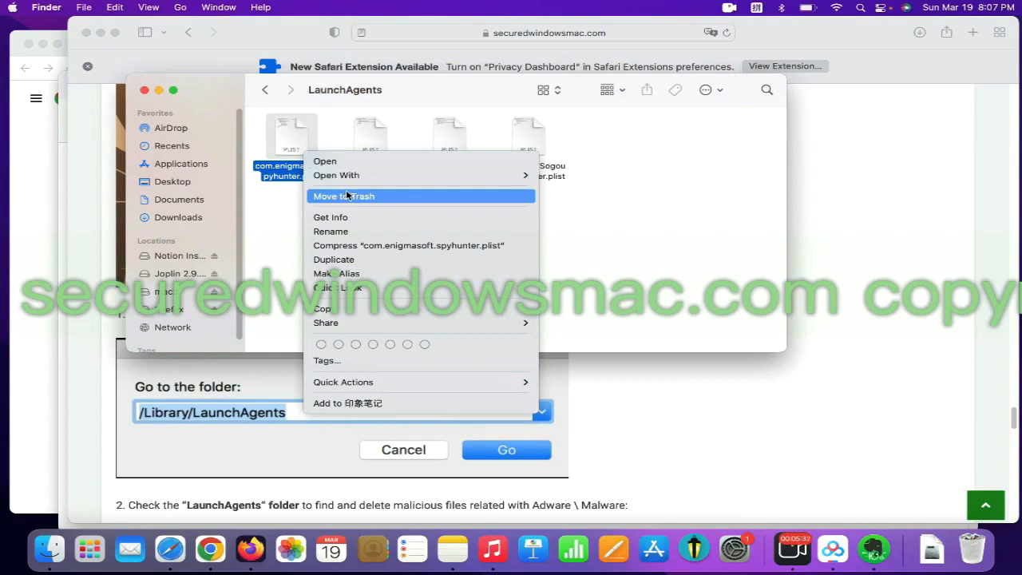
click(343, 195)
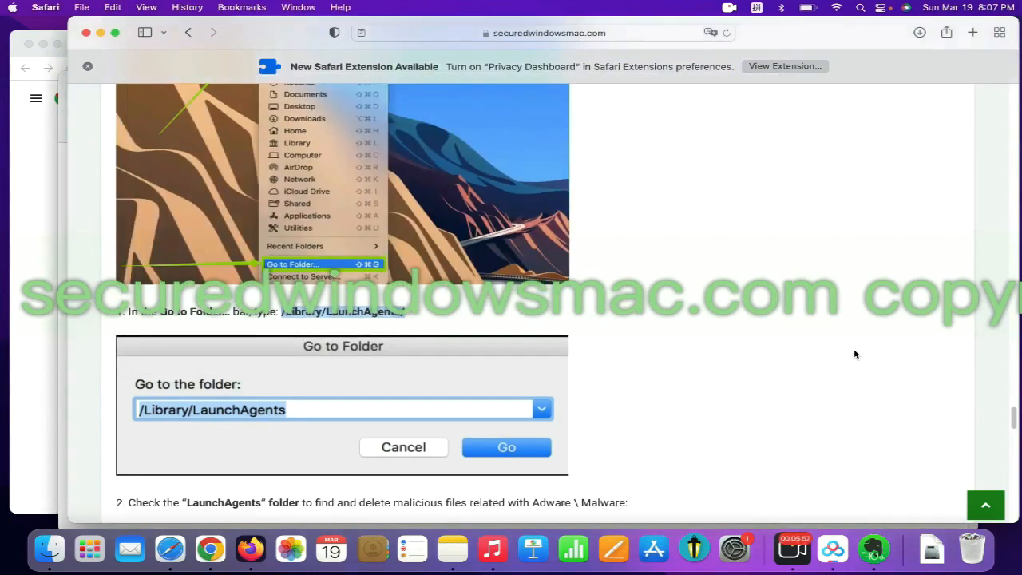
Step: Go to ~/Library/Application Support/ and look through its folders for suspicious items
scroll(down, 3)
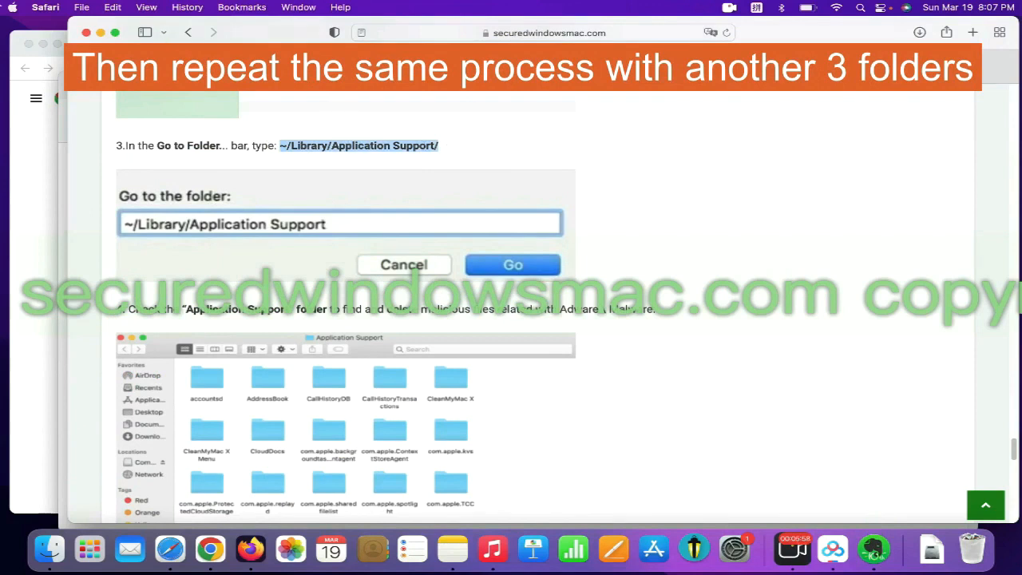
click(179, 7)
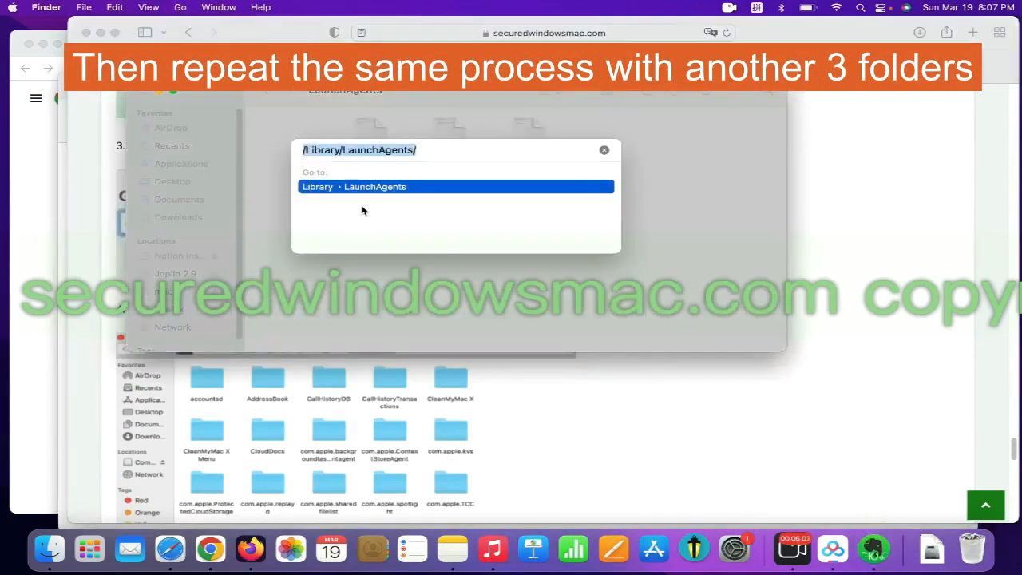
text(~/Library/Application Support/)
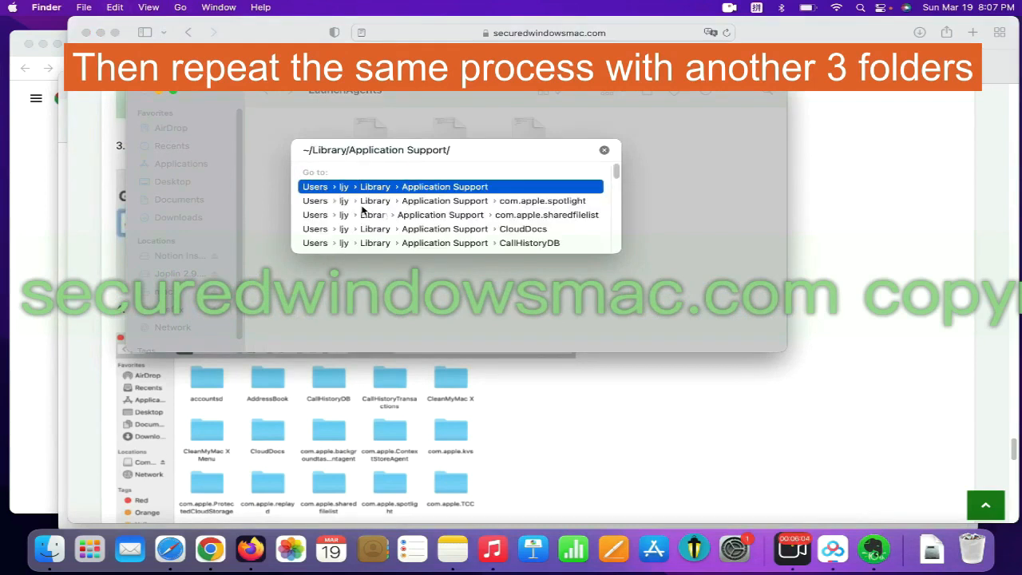
key(Return)
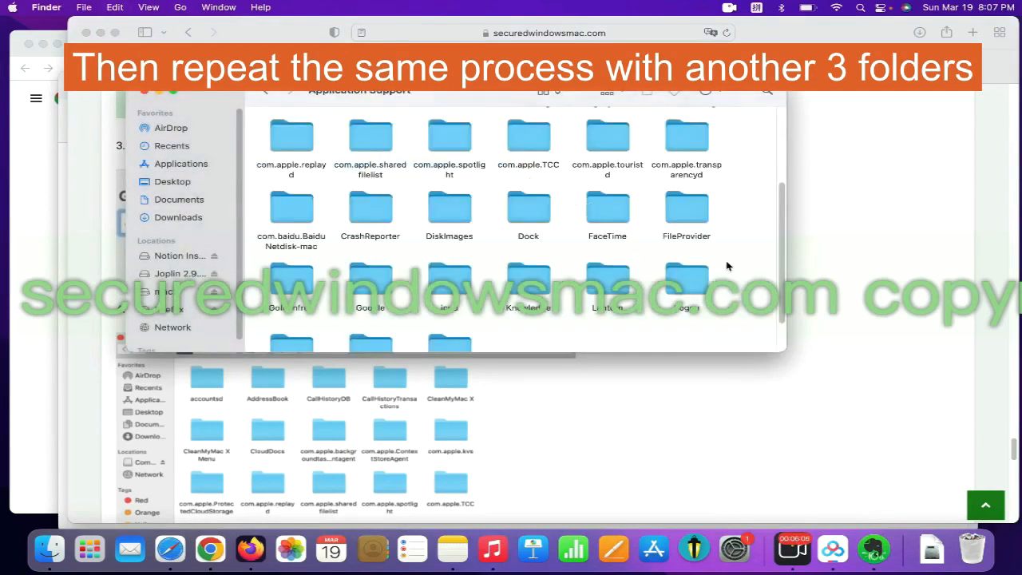
scroll(up, 3)
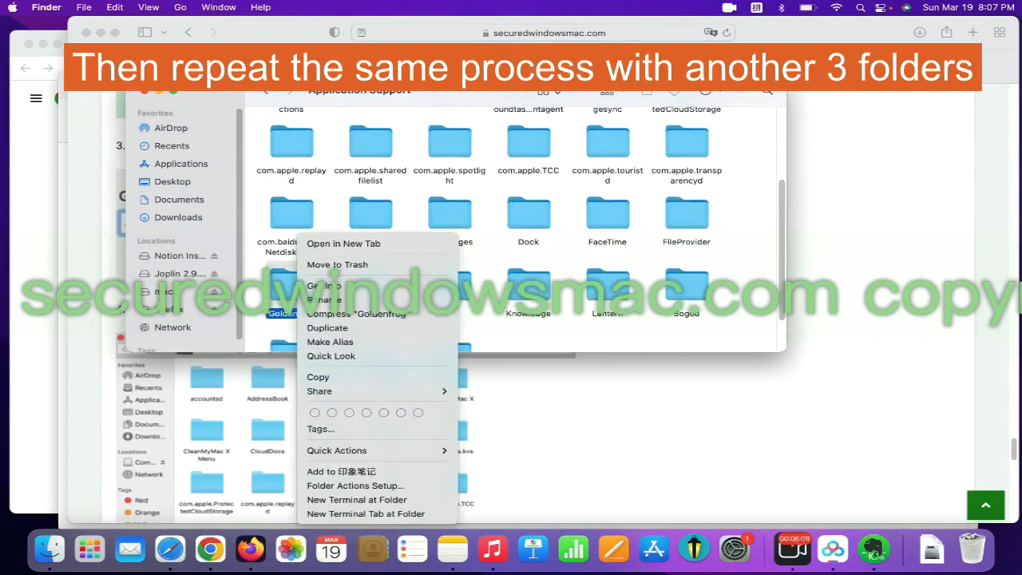
mouse_move(975, 189)
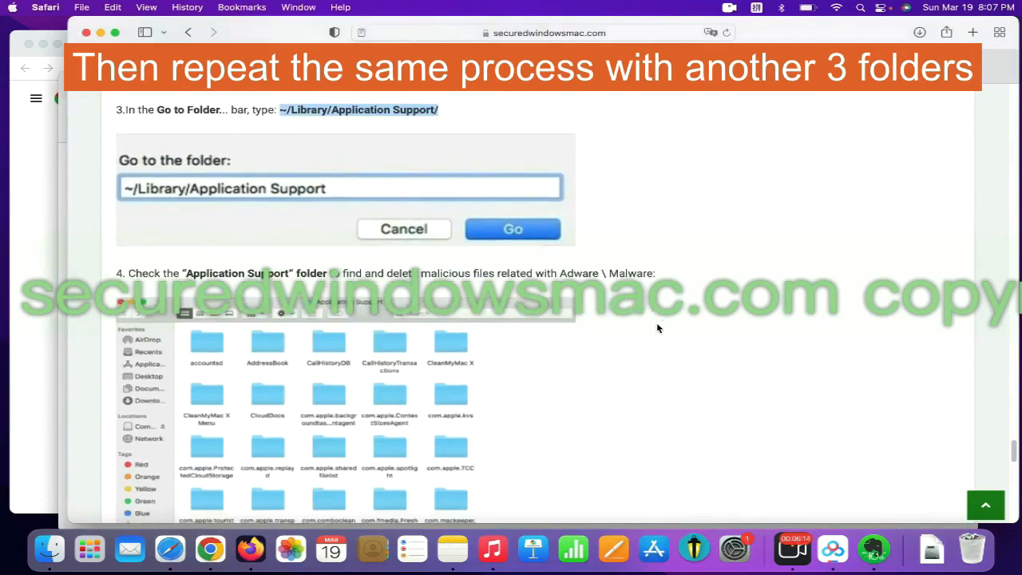
Step: Go to ~/Library/LaunchAgents in Finder and bring up actions on a Keystone/Lantern plist file
scroll(down, 3)
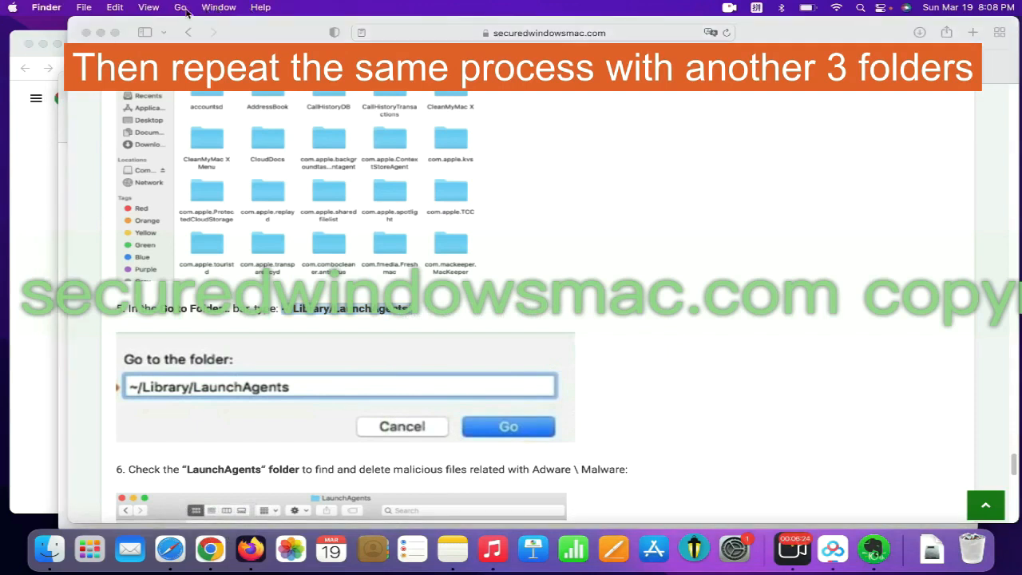
click(180, 7)
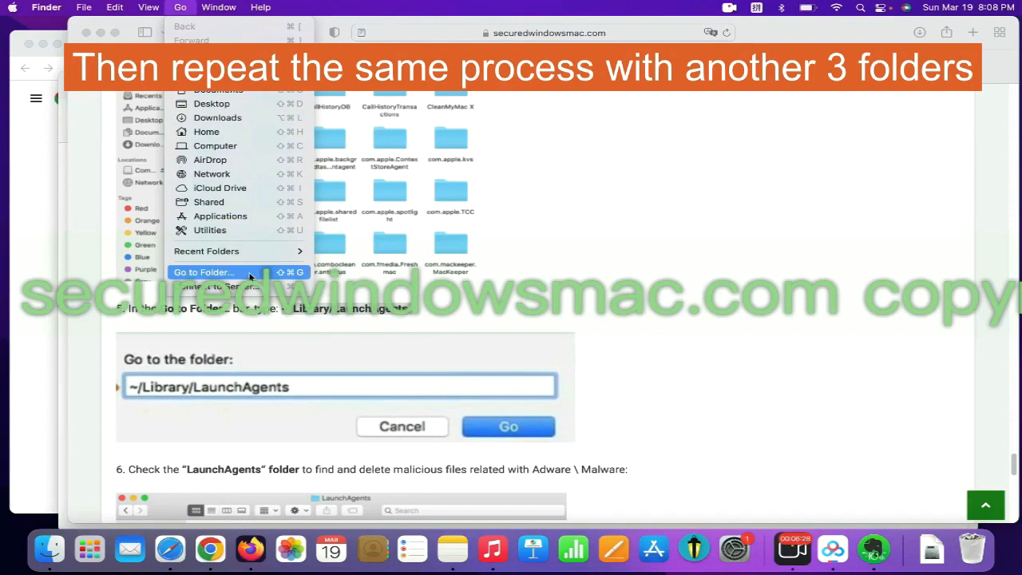
click(203, 271)
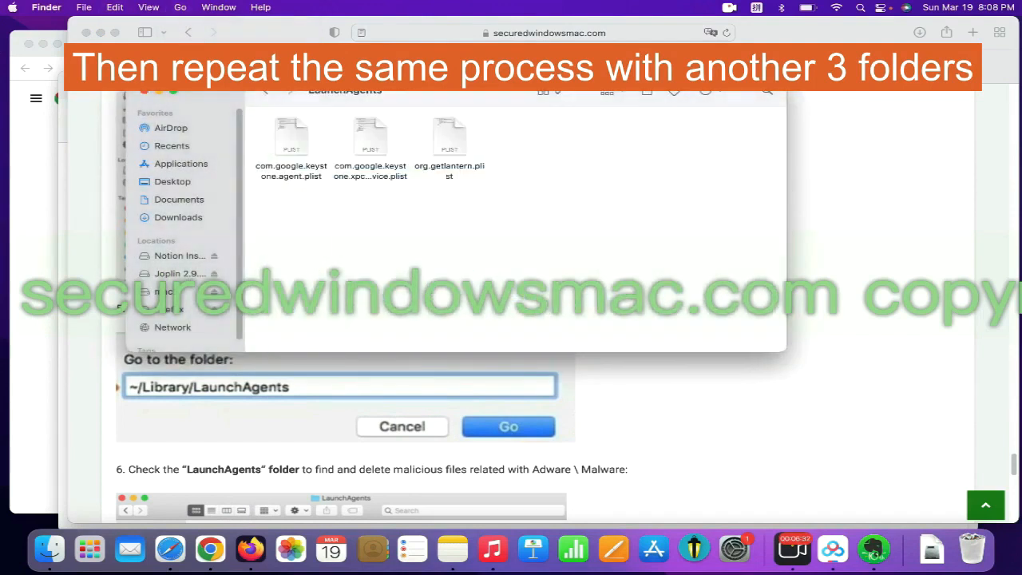
mouse_move(422, 188)
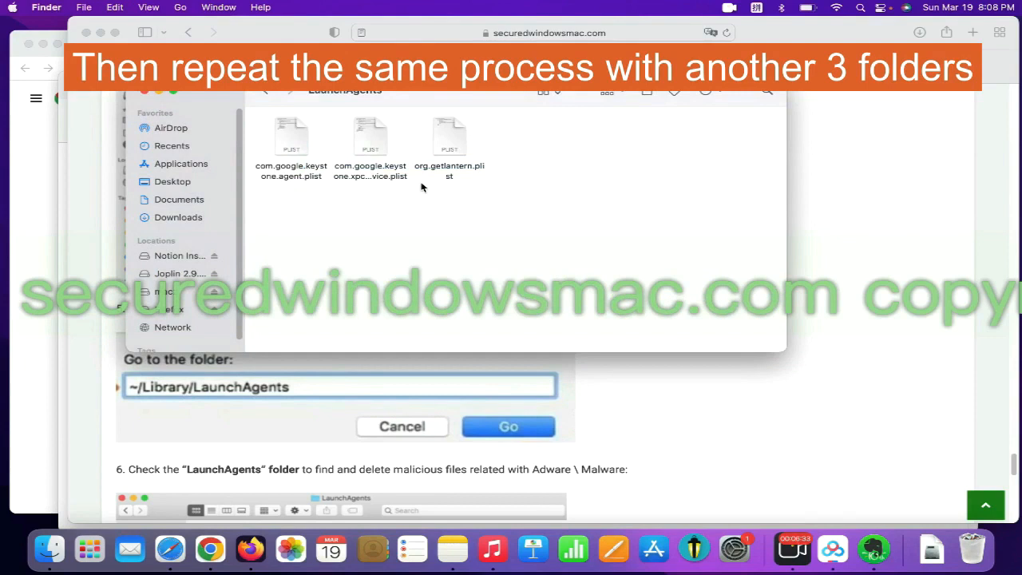
right_click(448, 136)
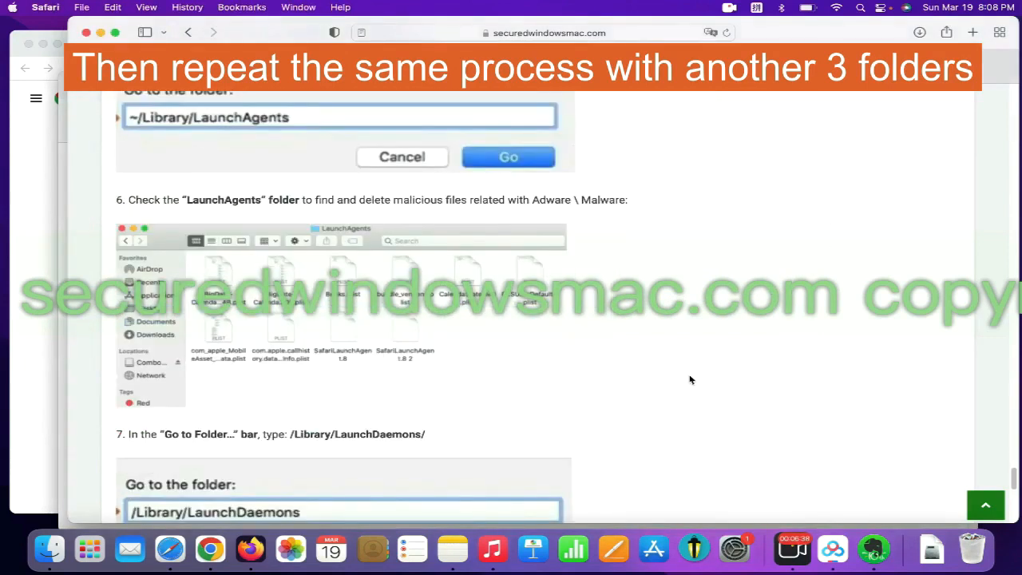
Step: Go to /Library/LaunchDaemons/ in Finder and bring up actions on a suspicious plist file
scroll(down, 3)
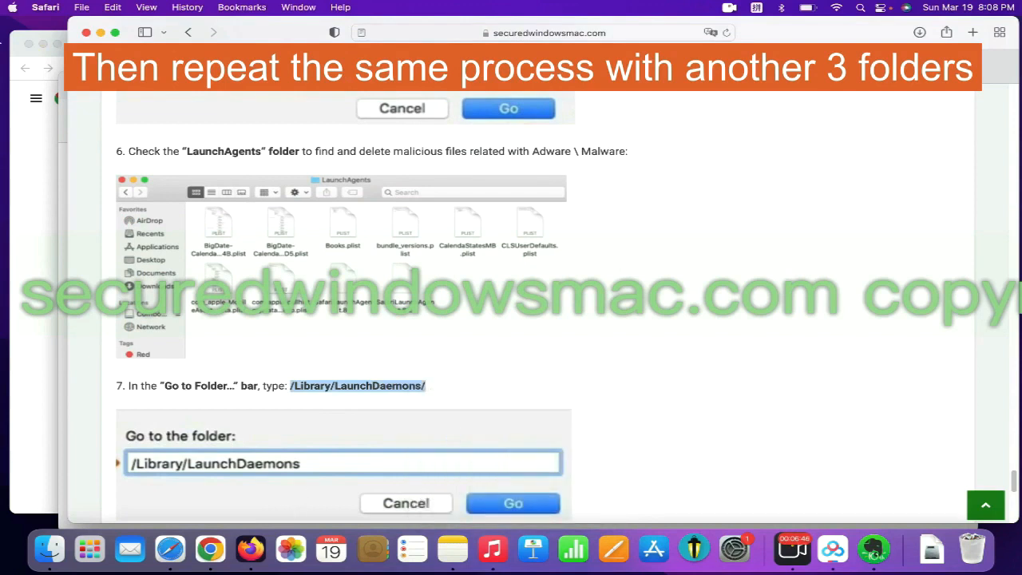
click(178, 7)
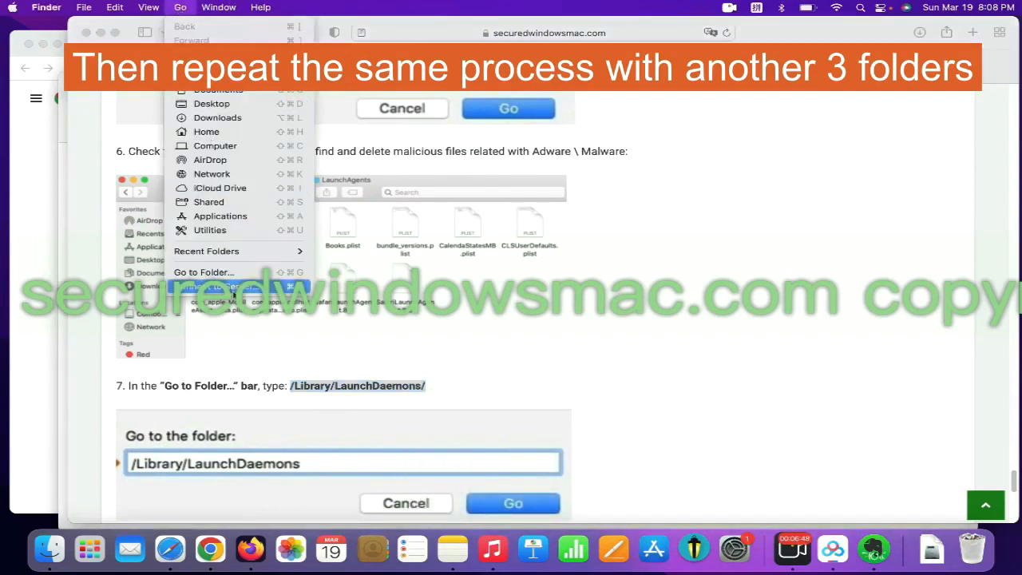
click(203, 271)
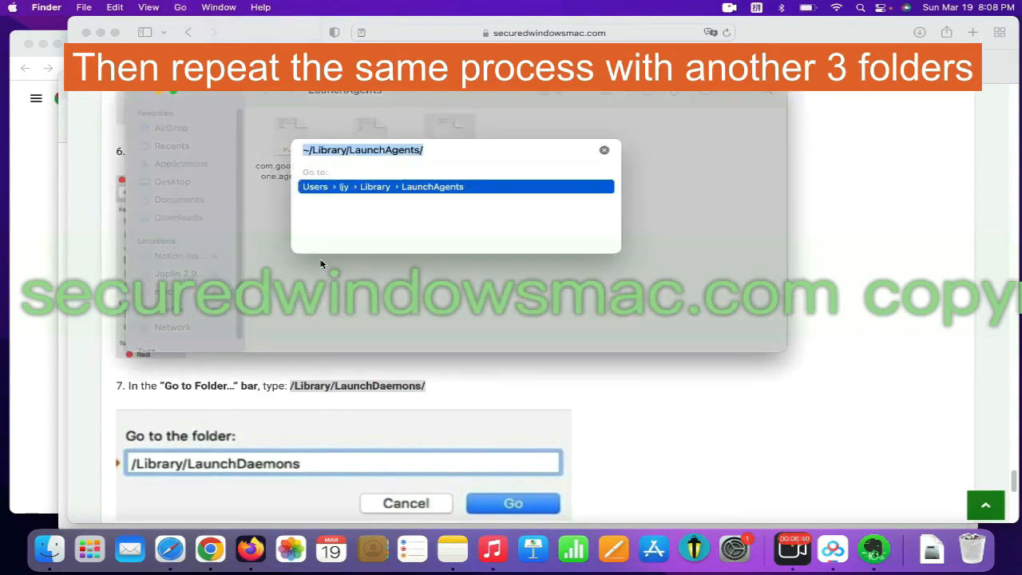
text(/Library/LaunchDaemons/)
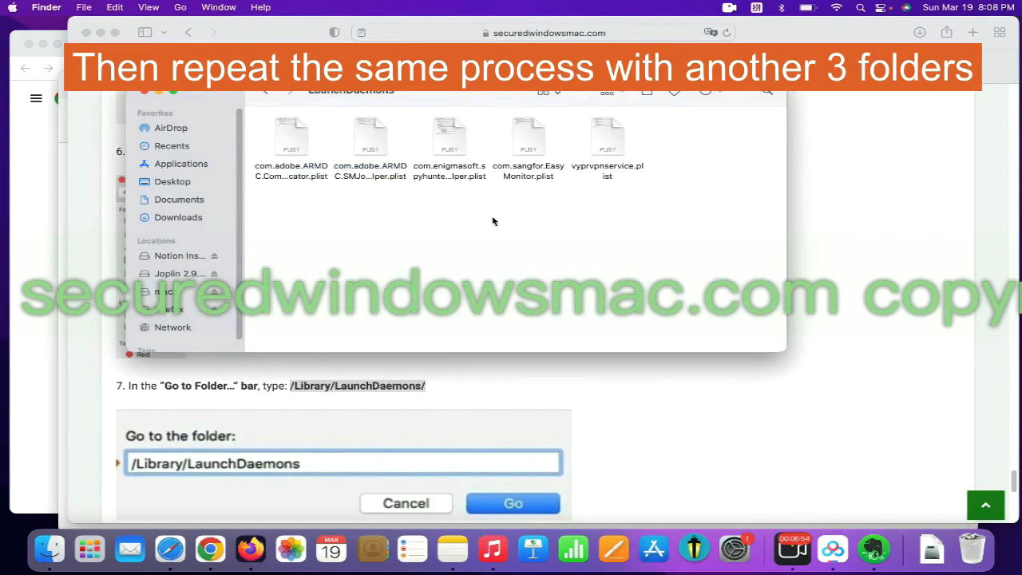
mouse_move(648, 150)
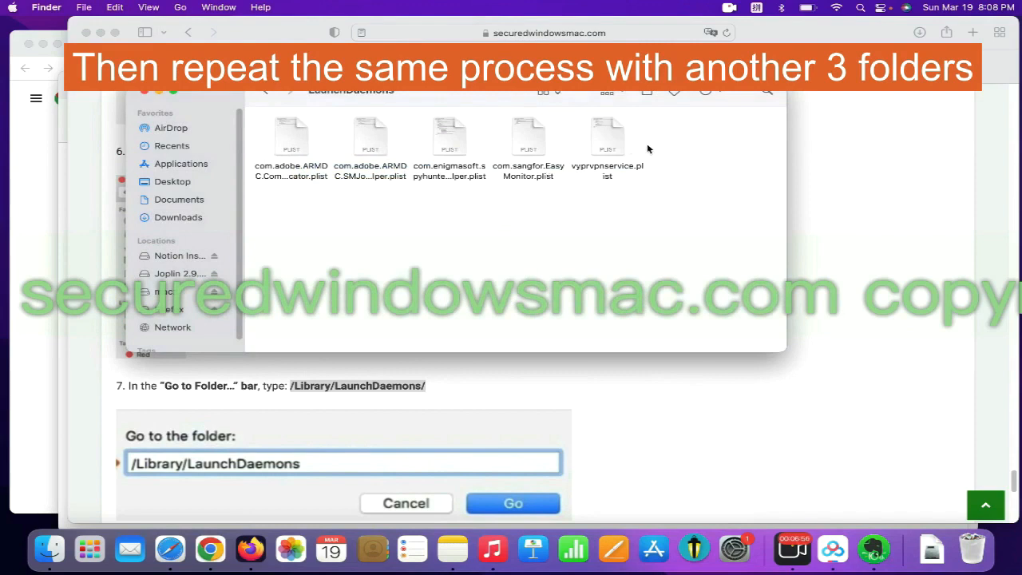
right_click(607, 140)
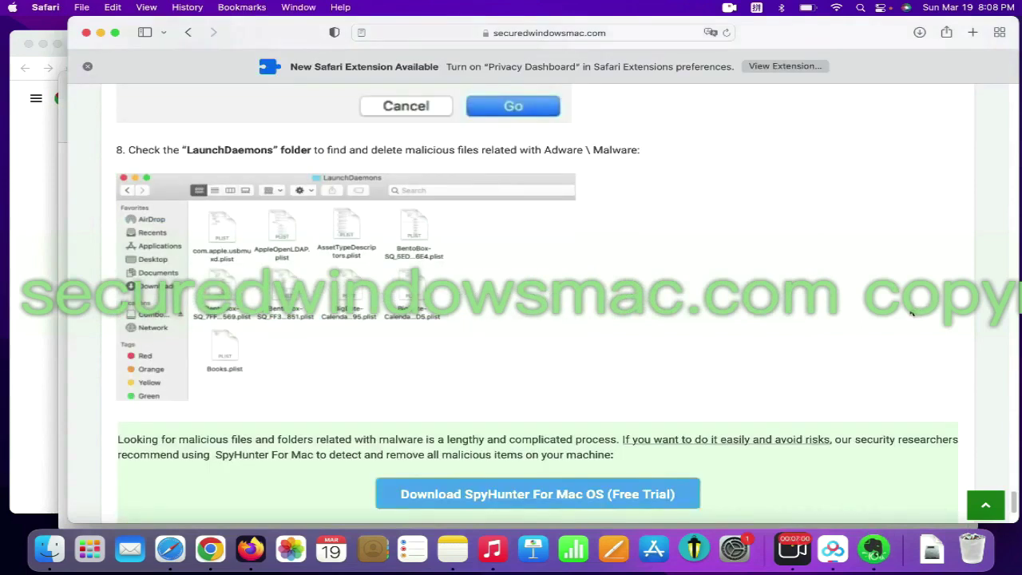
Step: Start the SpyHunter for Mac OS free-trial download from the guide's closing recommendation
scroll(down, 3)
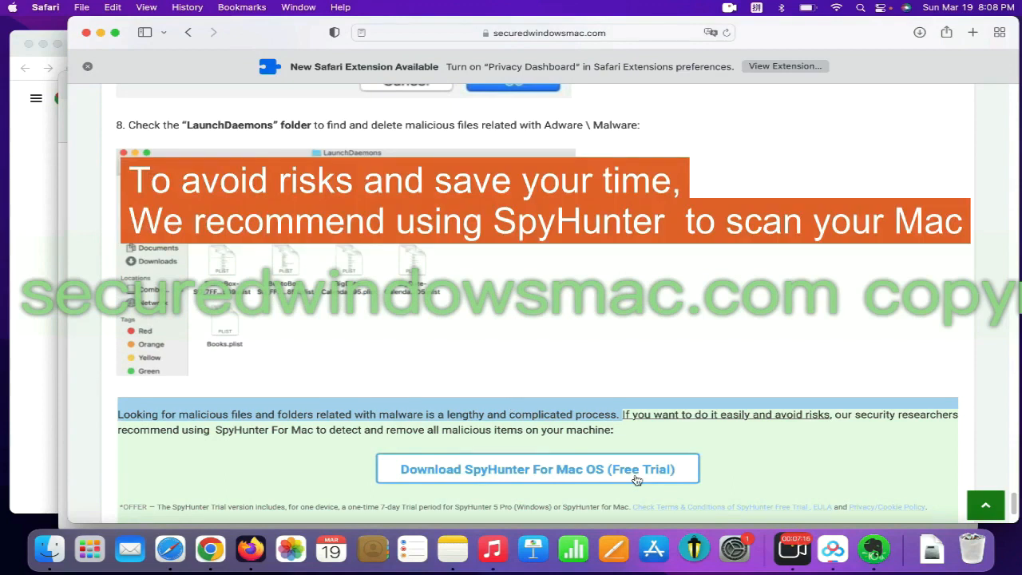
click(537, 469)
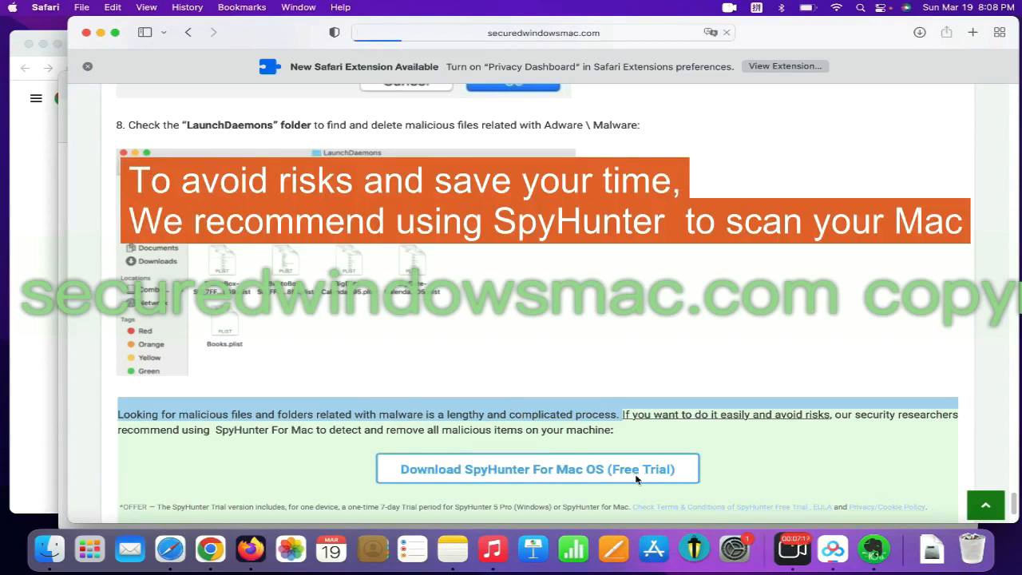